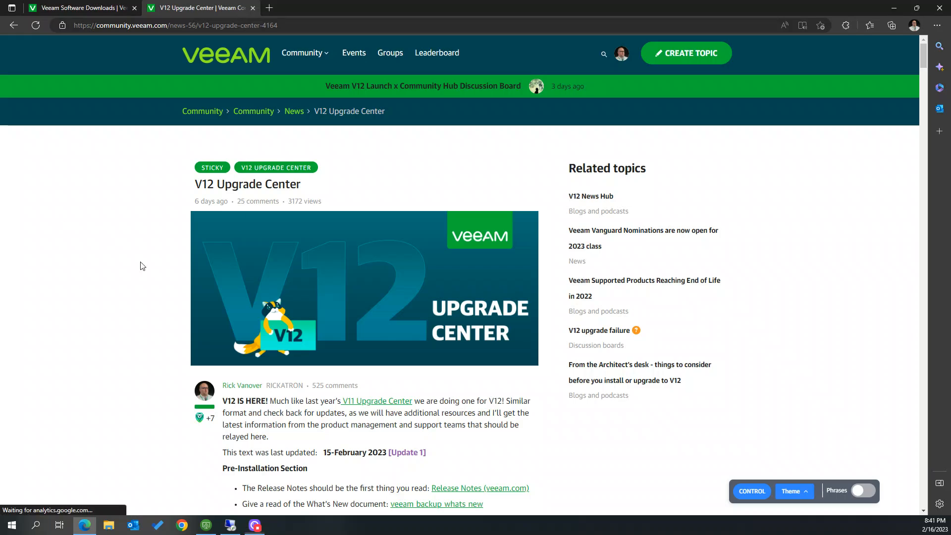
# Step: Scroll through the V12 Upgrade Center post before switching to the Veeam downloads page
pyautogui.scroll(-3)
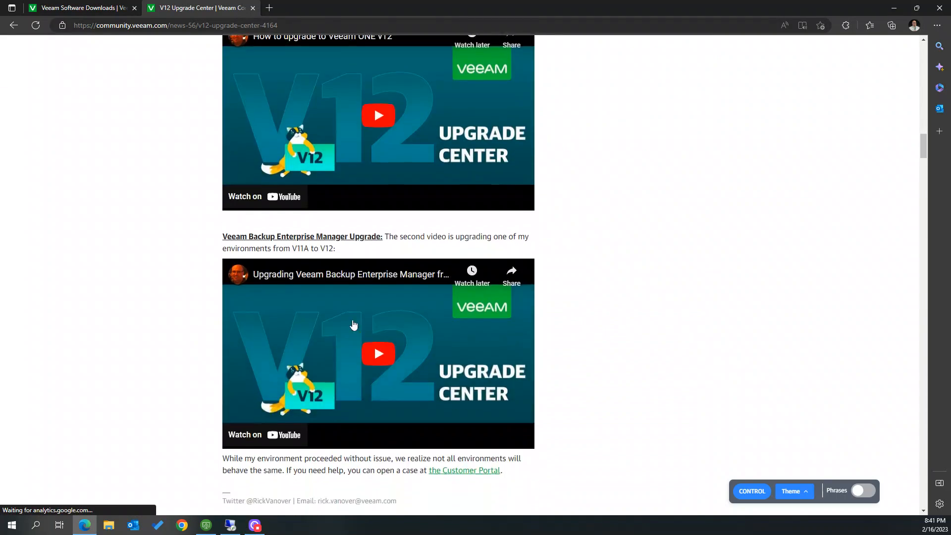
pyautogui.scroll(3)
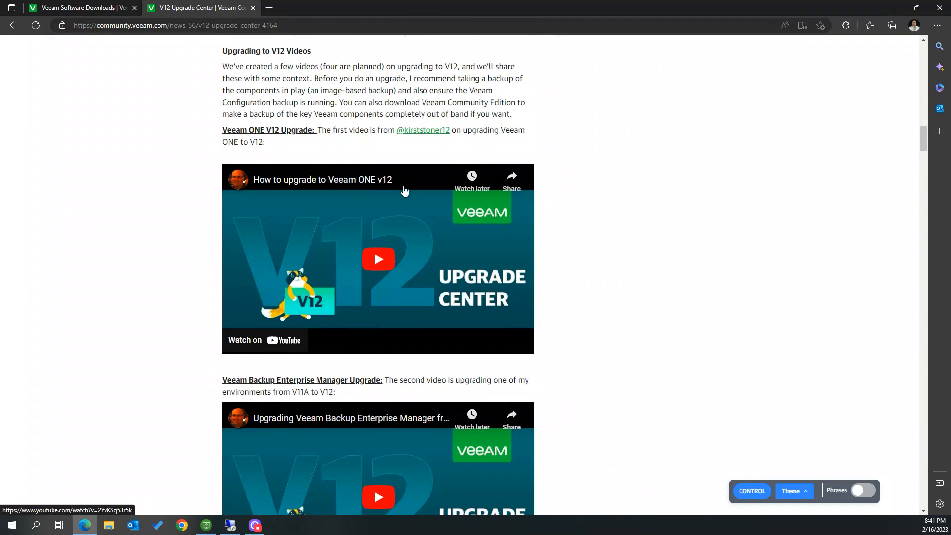
pyautogui.scroll(-3)
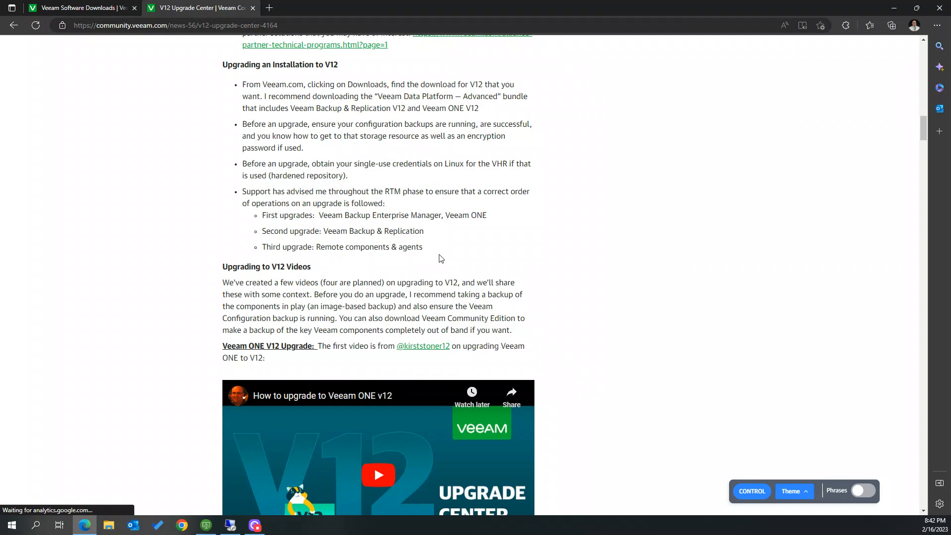
pyautogui.scroll(-3)
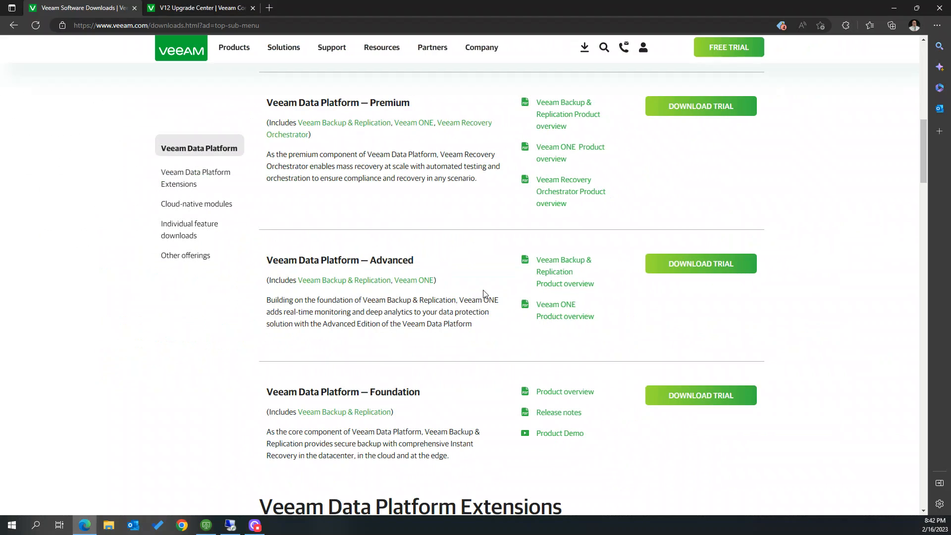
pyautogui.moveTo(450, 429)
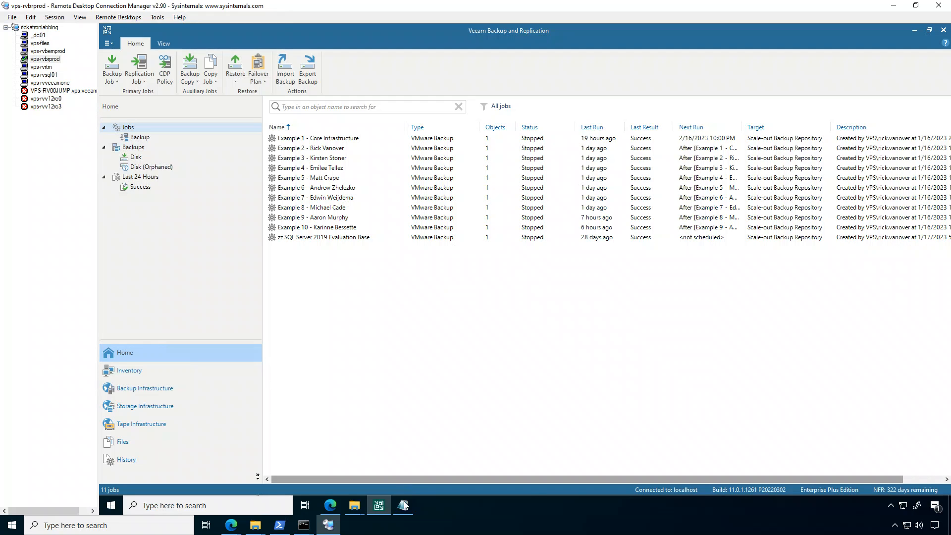
# Step: Change the checklist line to read 'Have VHR Single use credentials'
pyautogui.click(402, 504)
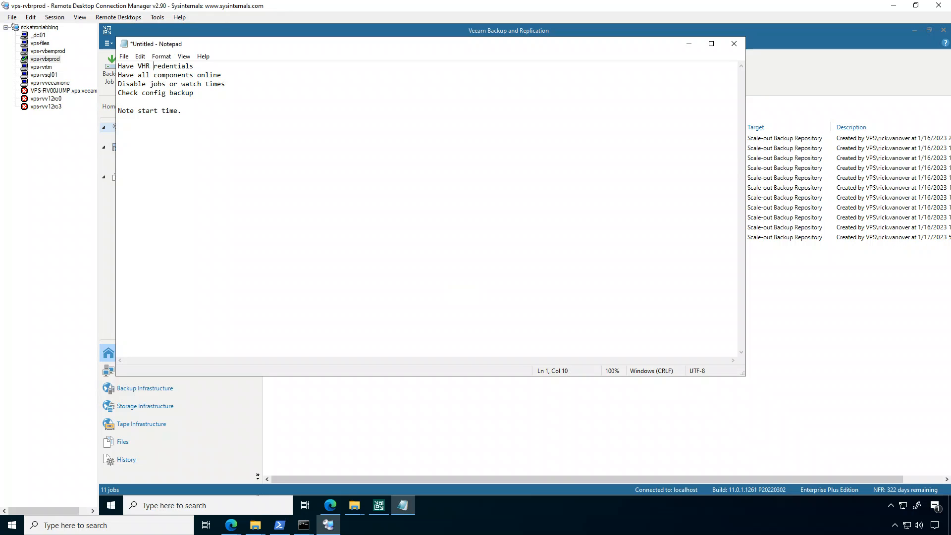
pyautogui.write('Single u')
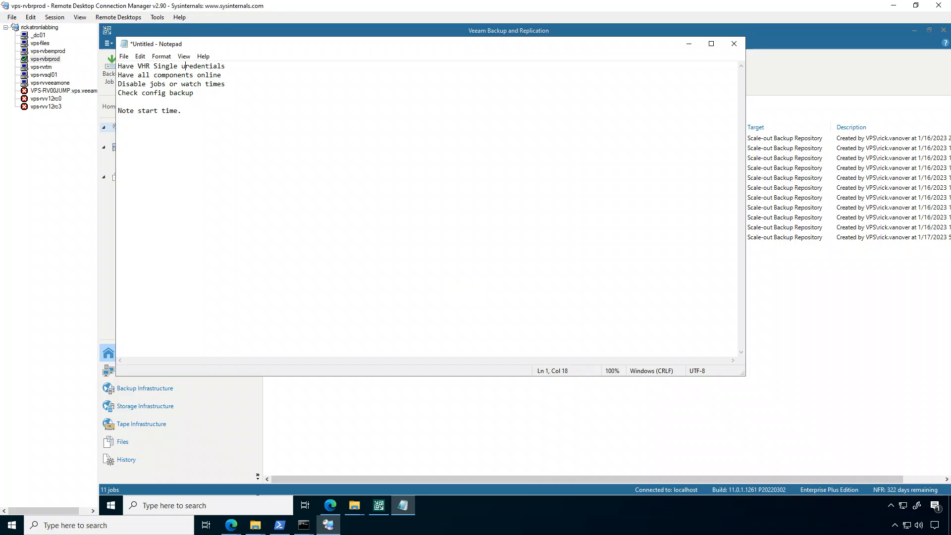
pyautogui.write('use')
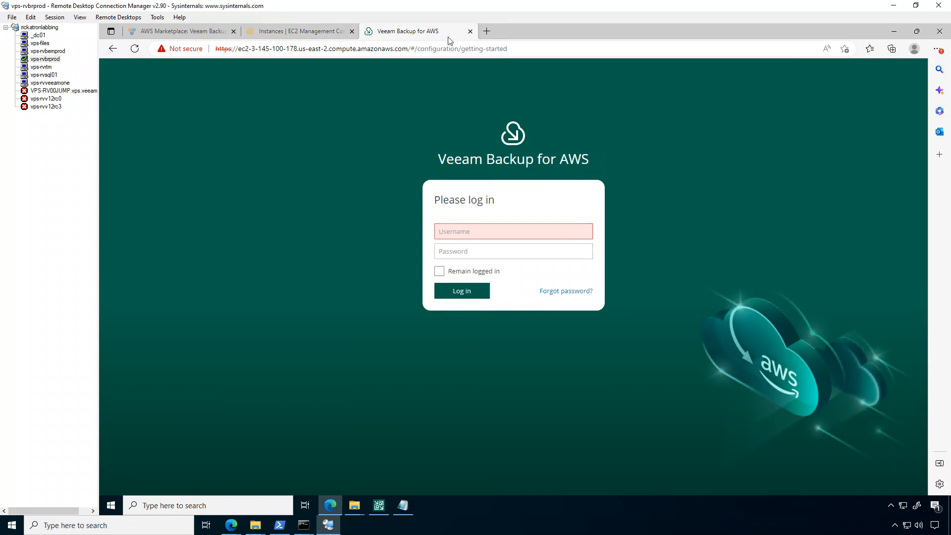
# Step: Look up the current time in Edge and record 8:42 under 'Note start time'
pyautogui.click(485, 31)
pyautogui.write('wht')
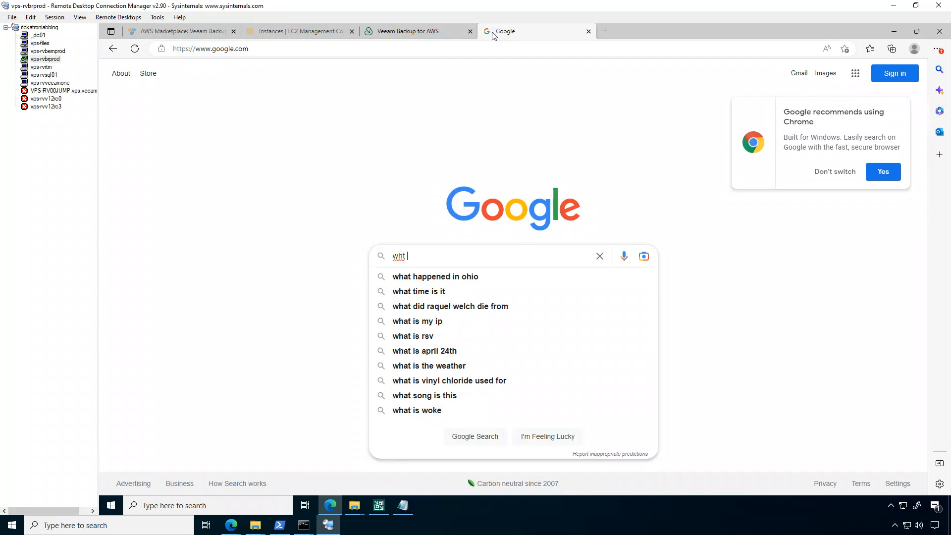
pyautogui.press('Backspace')
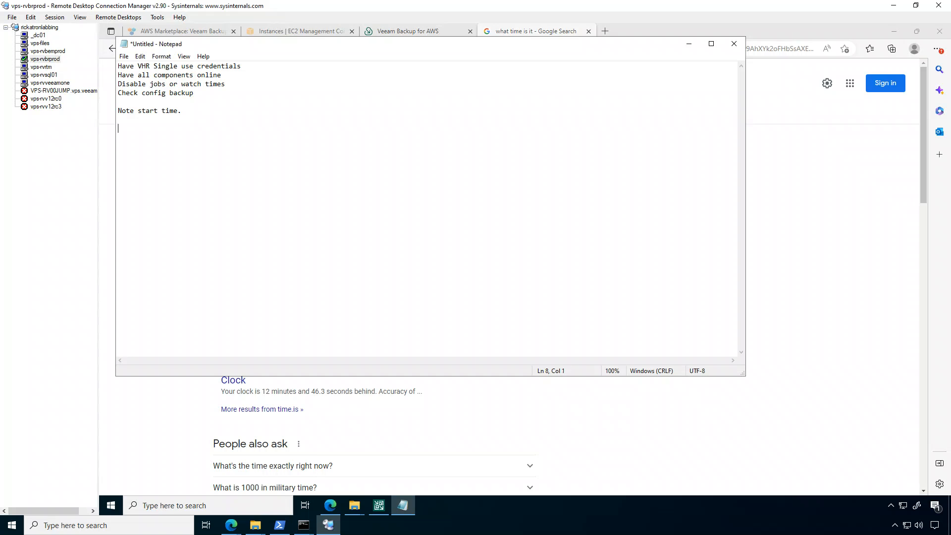
pyautogui.write('8:42')
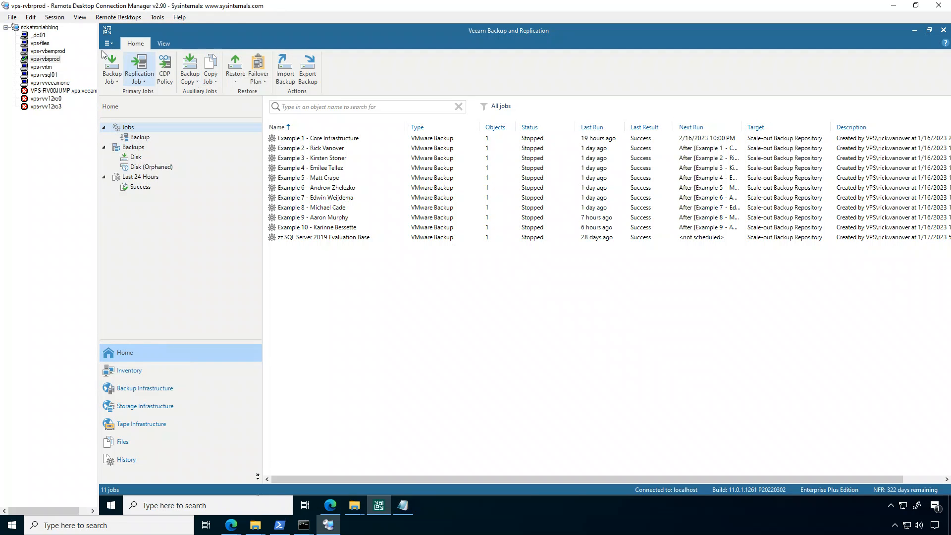
pyautogui.click(109, 42)
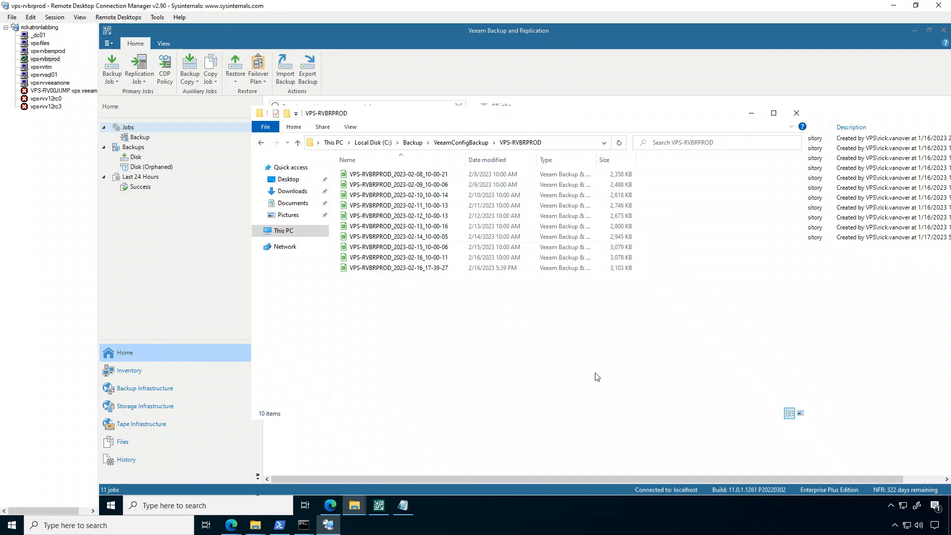
pyautogui.click(398, 268)
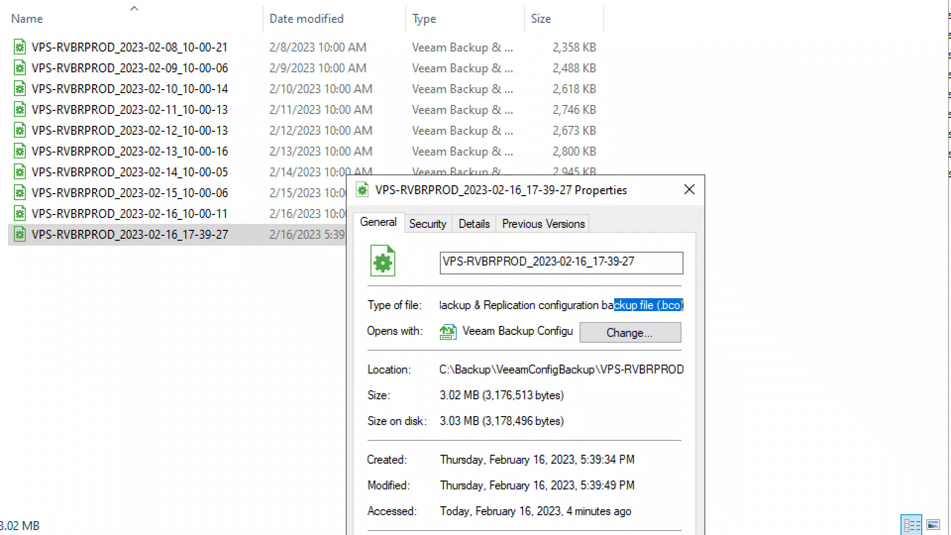
pyautogui.click(689, 189)
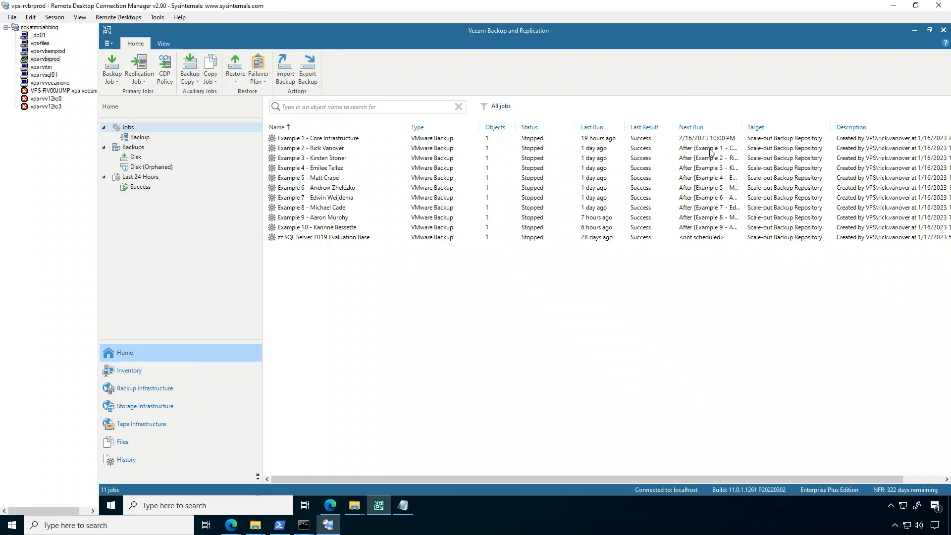
# Step: Check the Core Infrastructure job's last run, then exit the backup console from the main menu
pyautogui.click(318, 137)
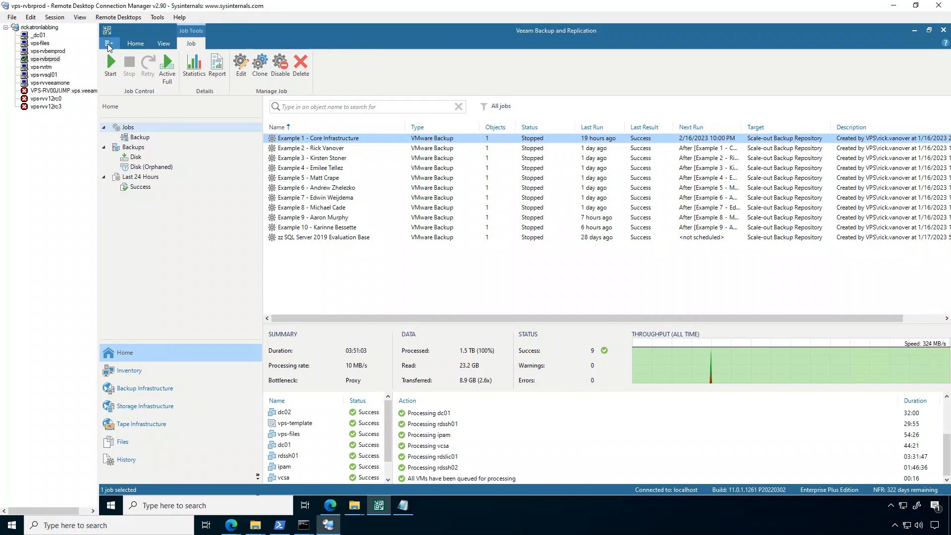
pyautogui.click(108, 42)
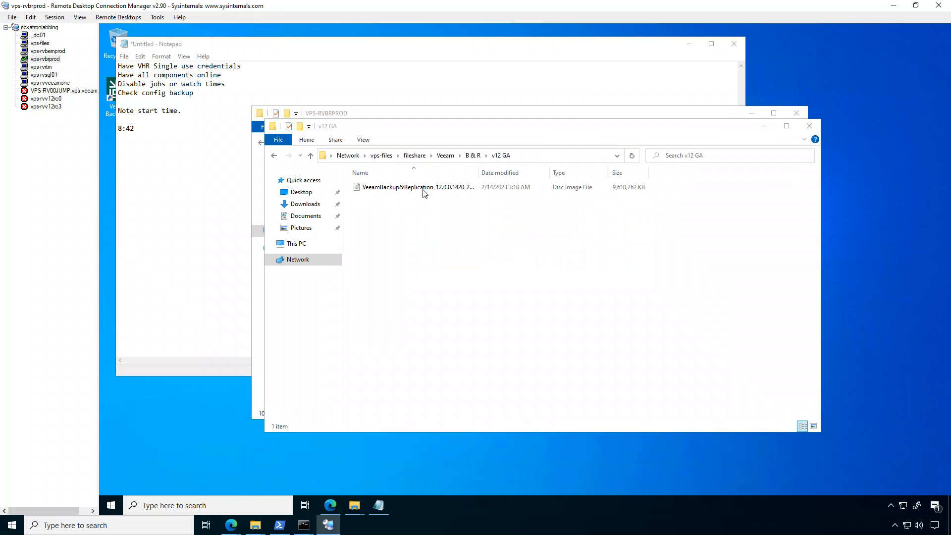
# Step: Mount the VeeamBackup&Replication 12.0.0.1420 ISO from the v12 GA share and launch its Setup
pyautogui.click(415, 187)
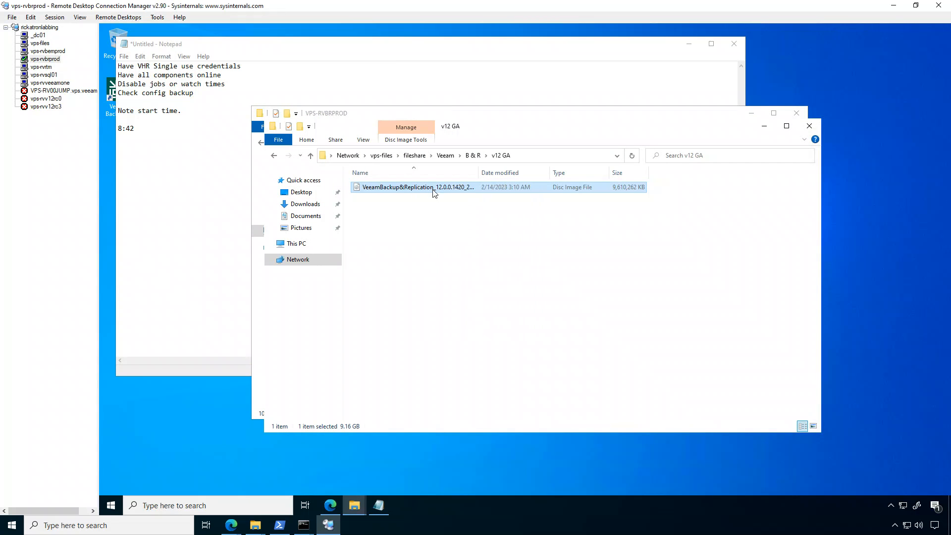
pyautogui.moveTo(536, 277)
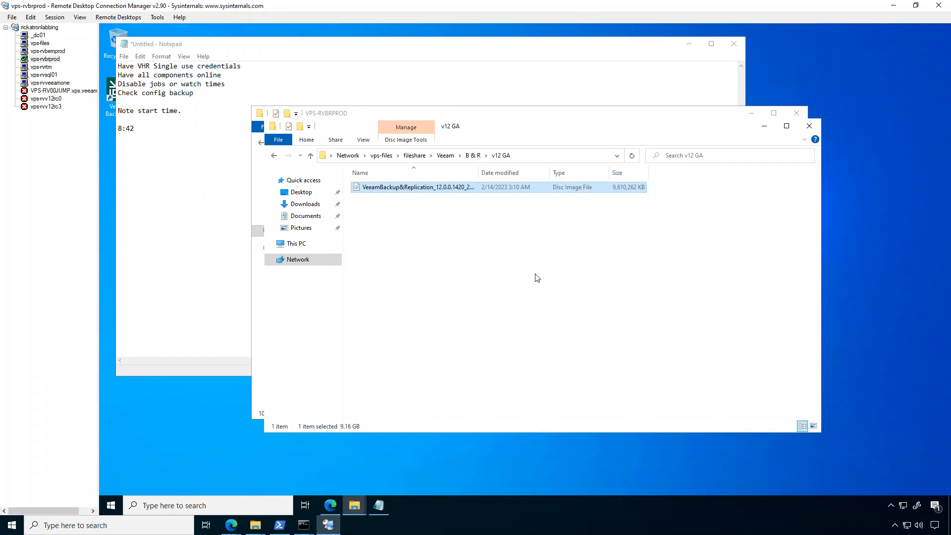
pyautogui.doubleClick(416, 187)
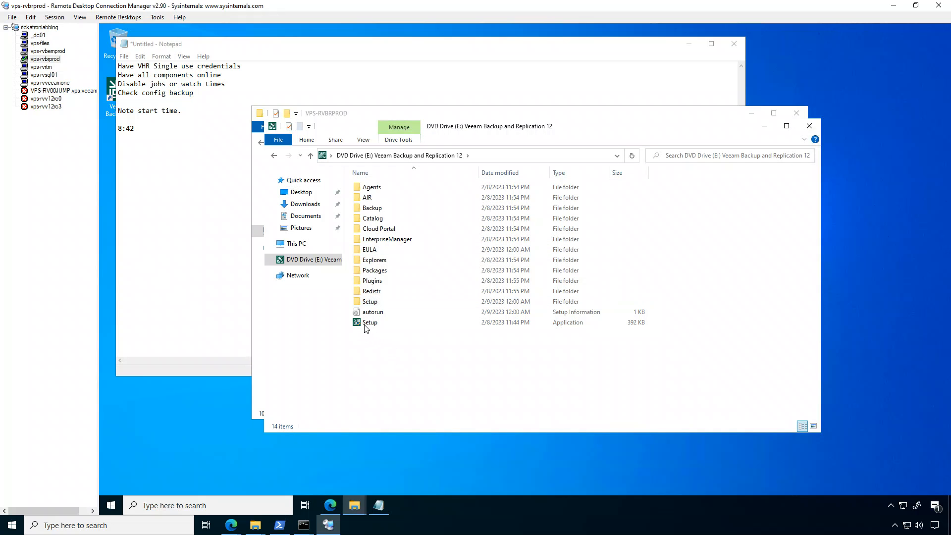
pyautogui.click(369, 322)
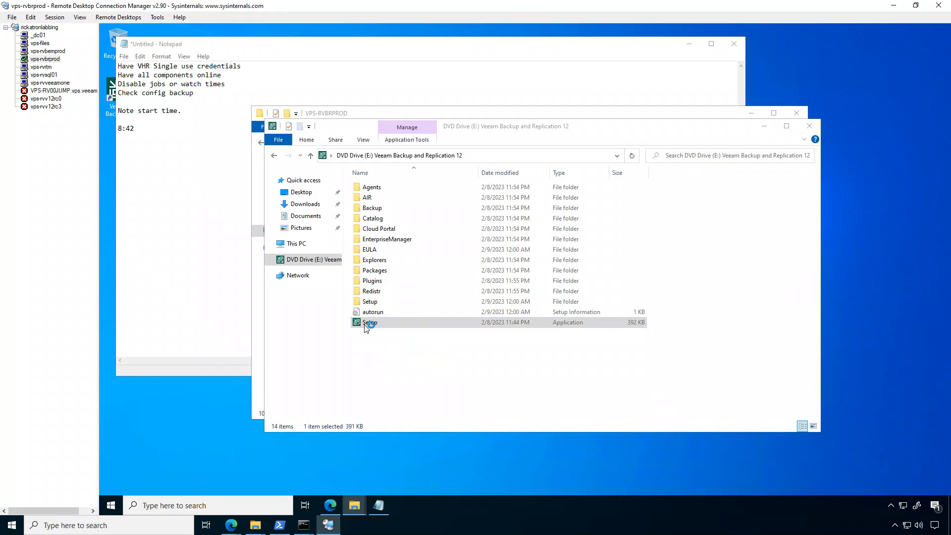
pyautogui.doubleClick(369, 322)
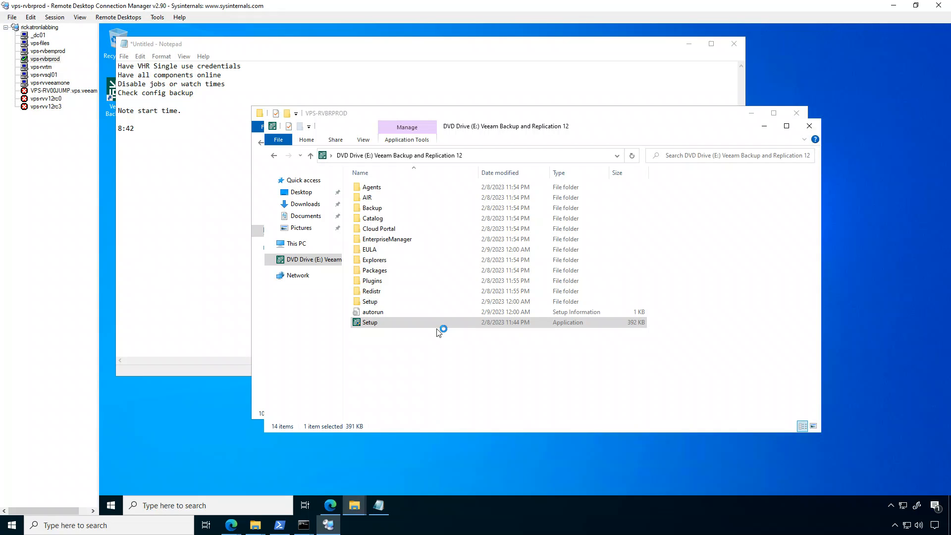
pyautogui.moveTo(437, 333)
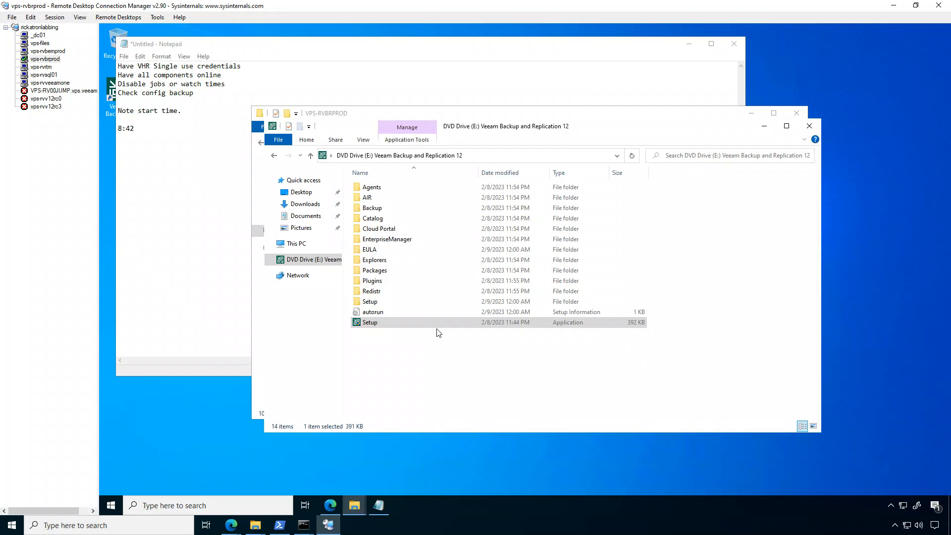
pyautogui.doubleClick(369, 322)
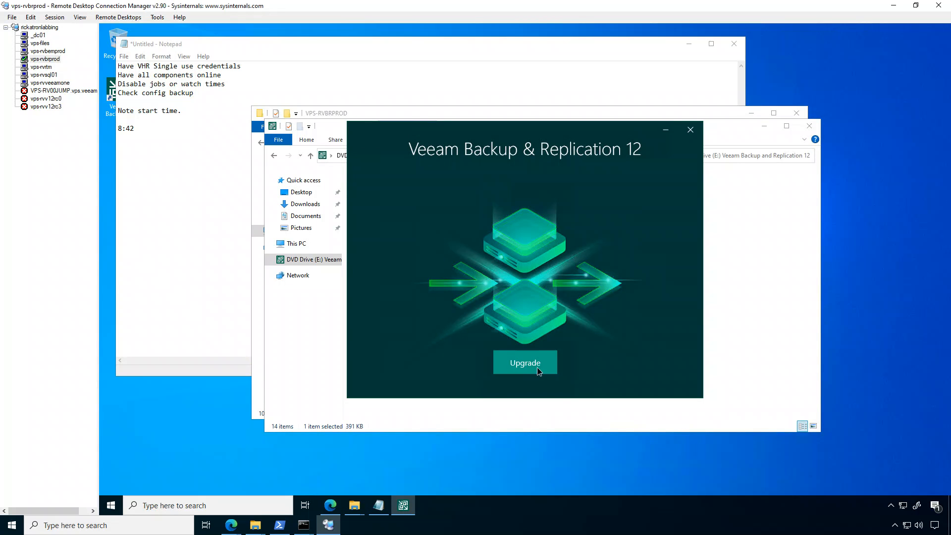
# Step: Choose Upgrade on the Veeam Backup & Replication 12 splash screen
pyautogui.click(525, 362)
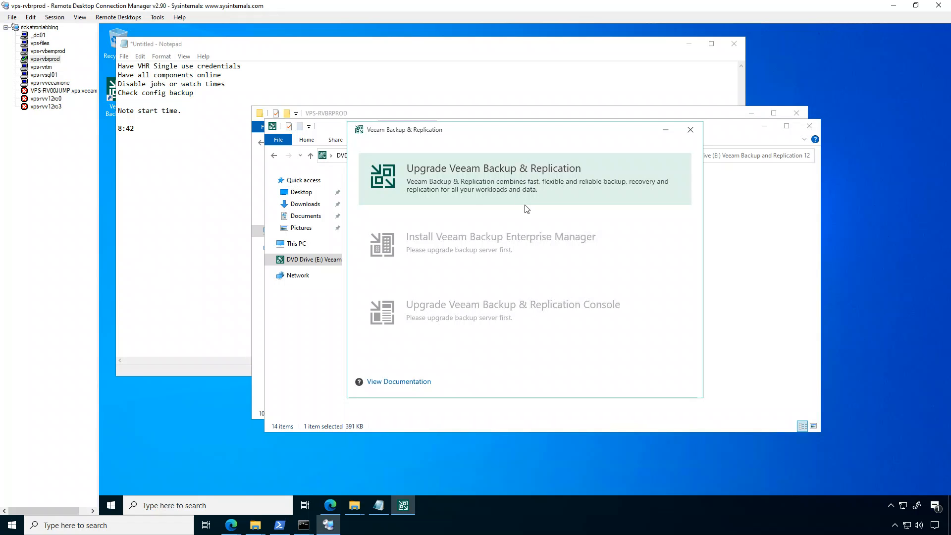
pyautogui.moveTo(505, 249)
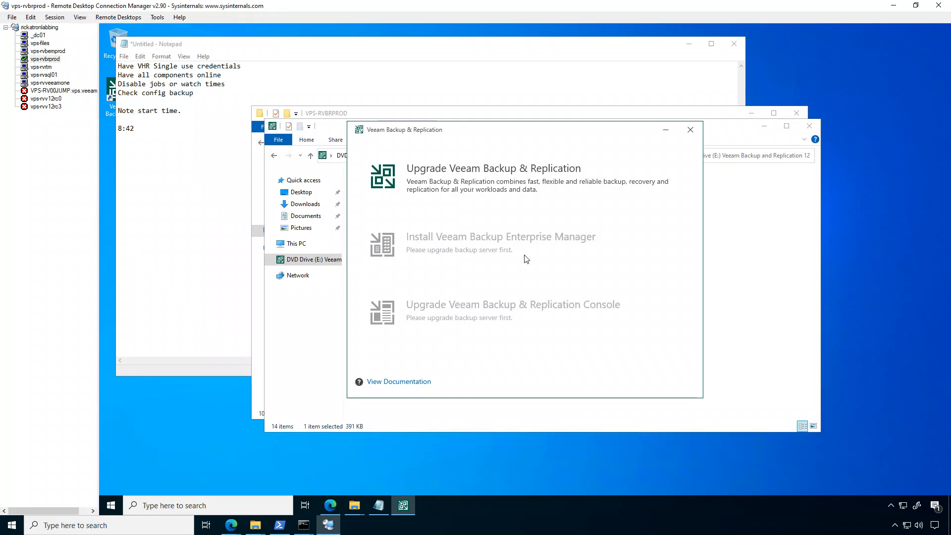
pyautogui.moveTo(509, 179)
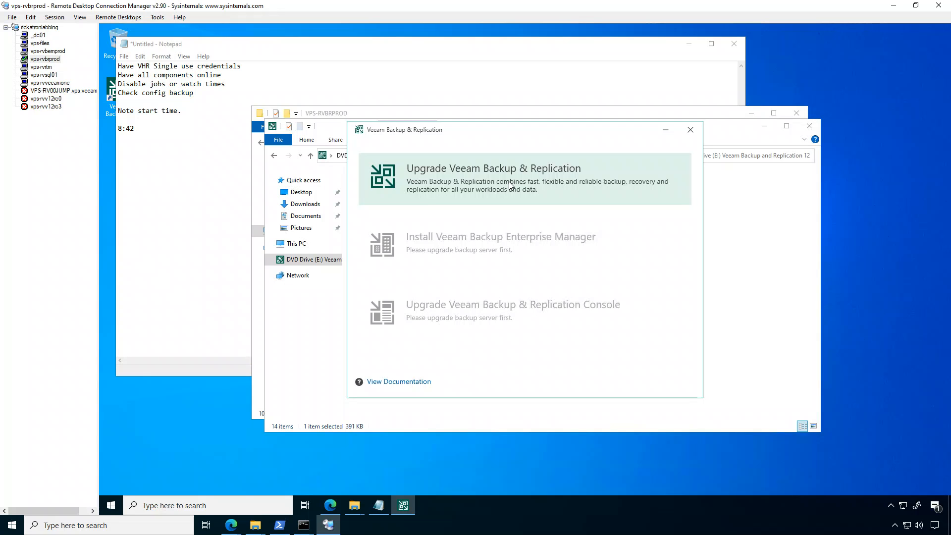
# Step: Start the Veeam Backup & Replication upgrade and view signed-in user sessions in Task Manager
pyautogui.click(492, 168)
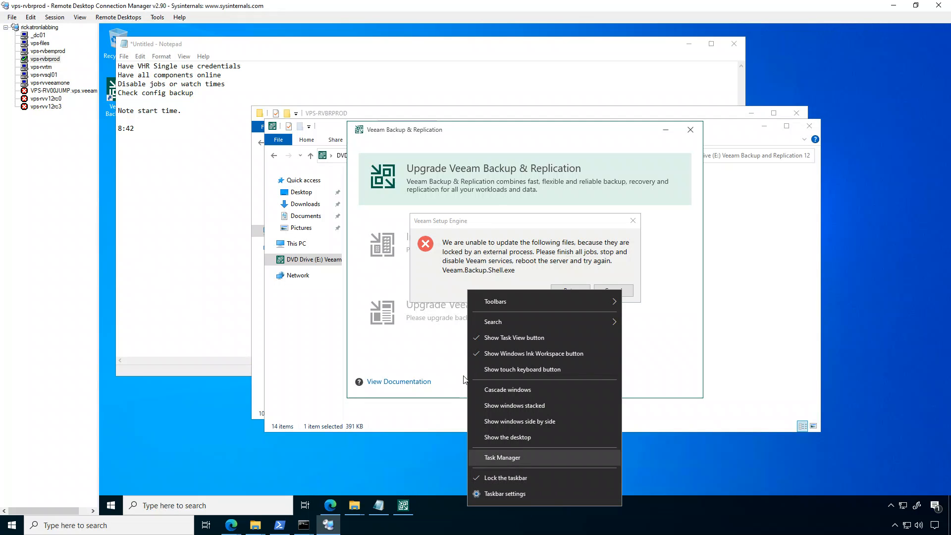
pyautogui.click(502, 457)
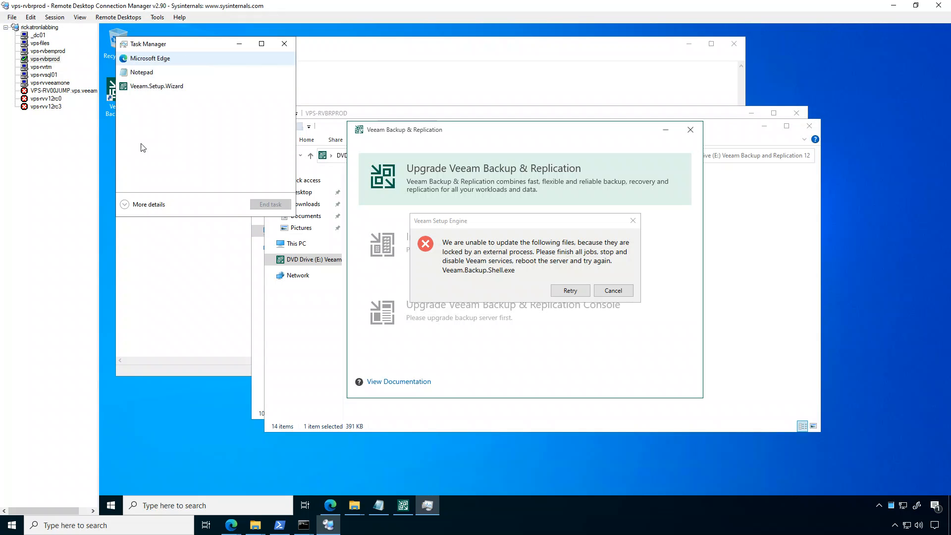
pyautogui.click(147, 204)
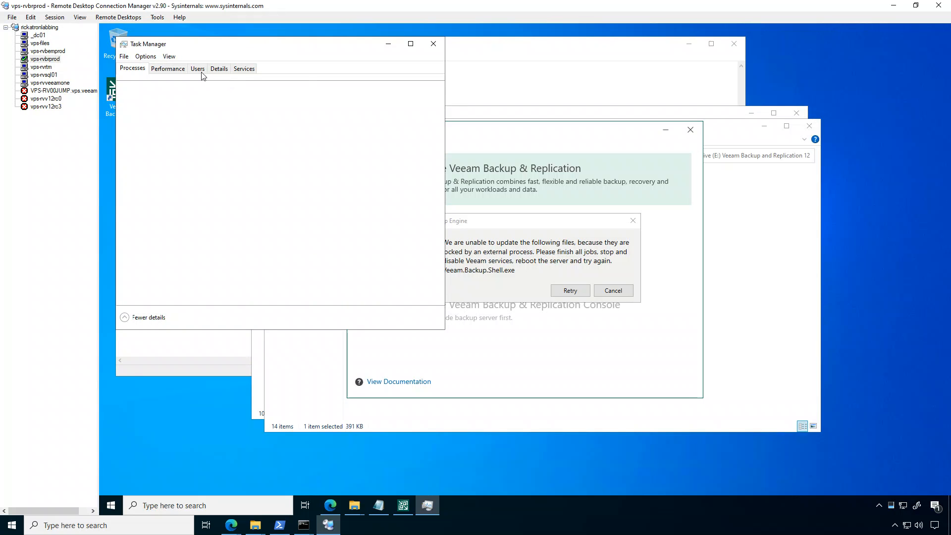
pyautogui.click(198, 68)
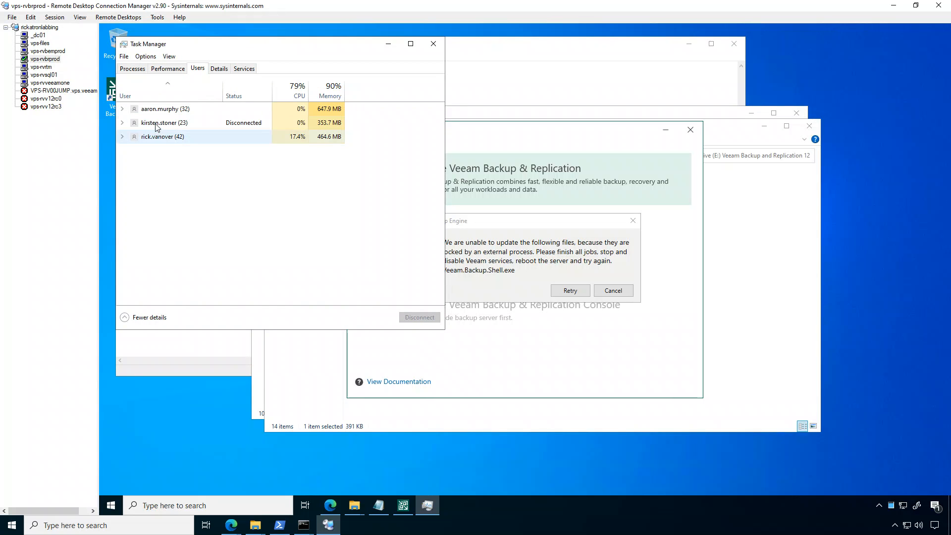
# Step: Sign off the disconnected user session locking Veeam.Backup.Shell.exe and close Task Manager
pyautogui.rightClick(159, 122)
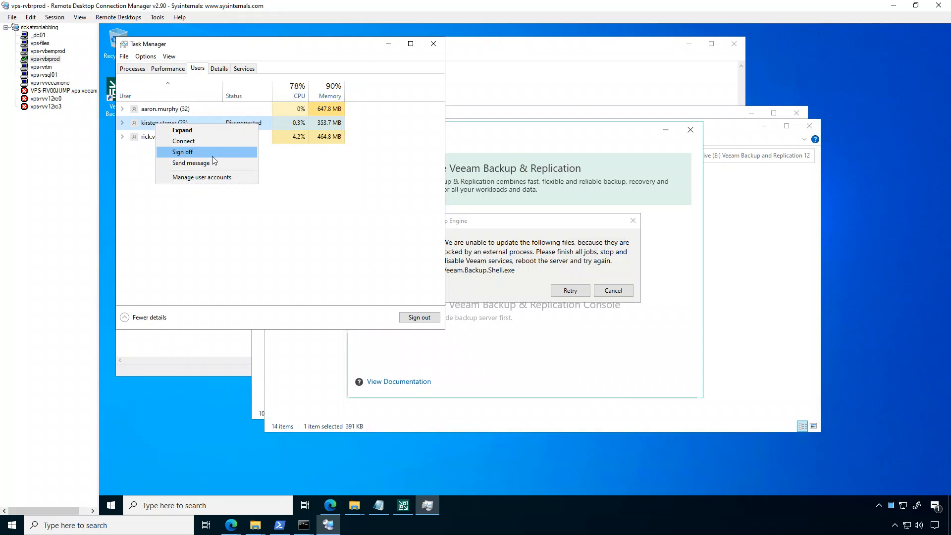
pyautogui.click(183, 152)
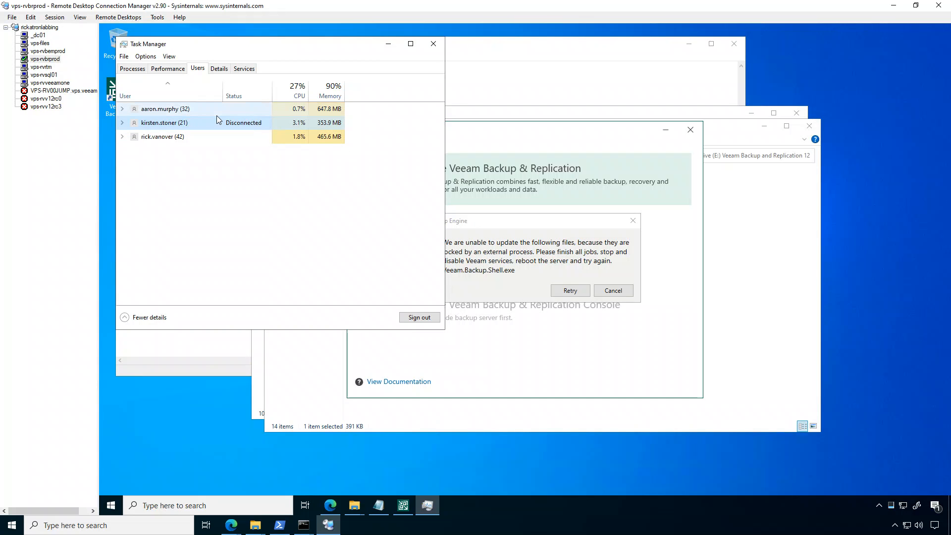
pyautogui.click(432, 44)
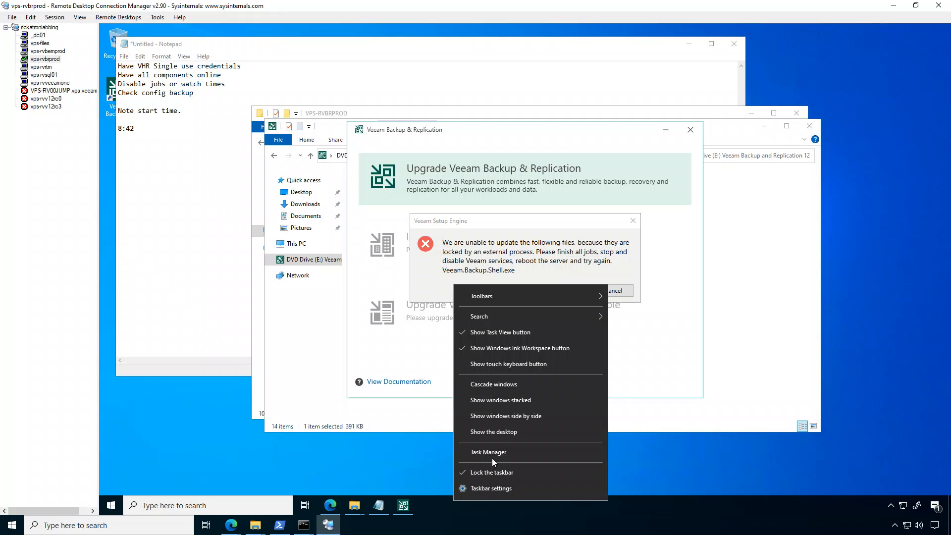
pyautogui.click(487, 452)
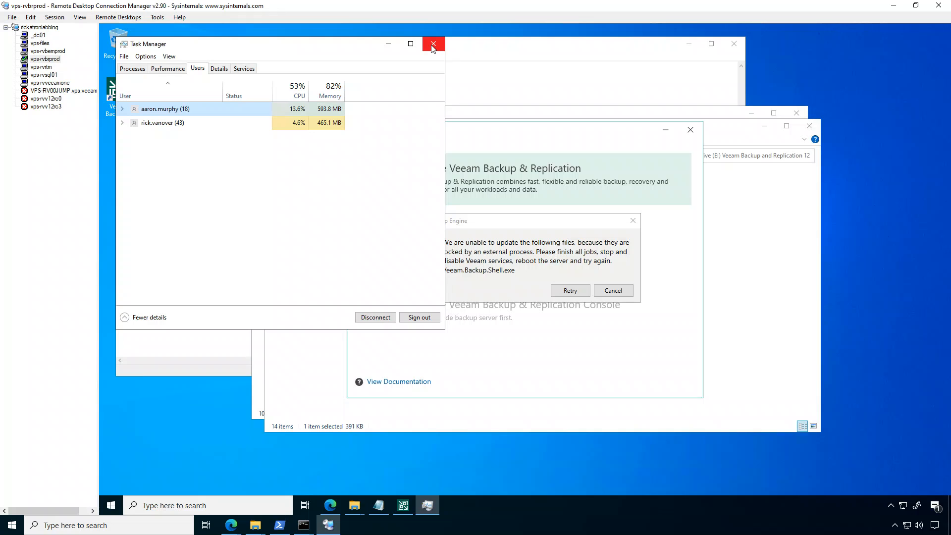
pyautogui.click(433, 45)
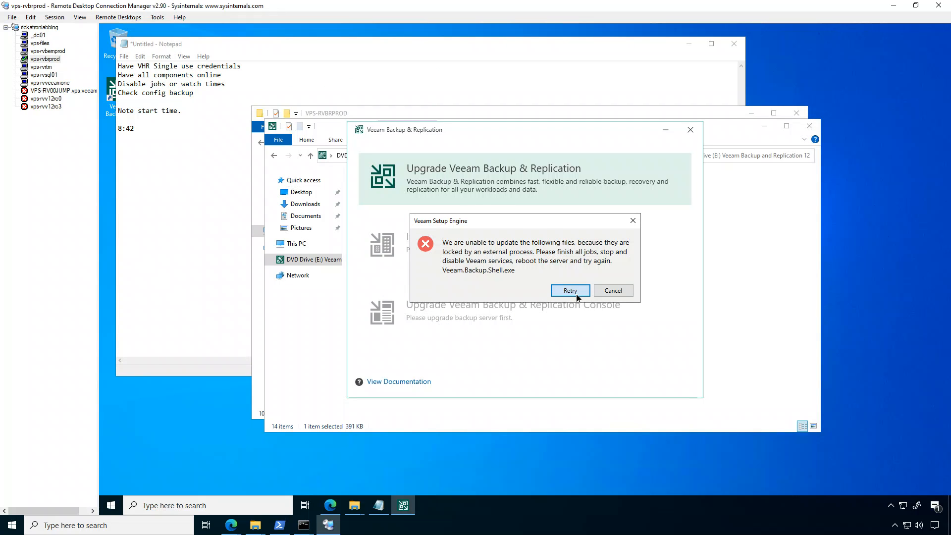
# Step: Retry the blocked file update so the locked-files error clears
pyautogui.click(568, 291)
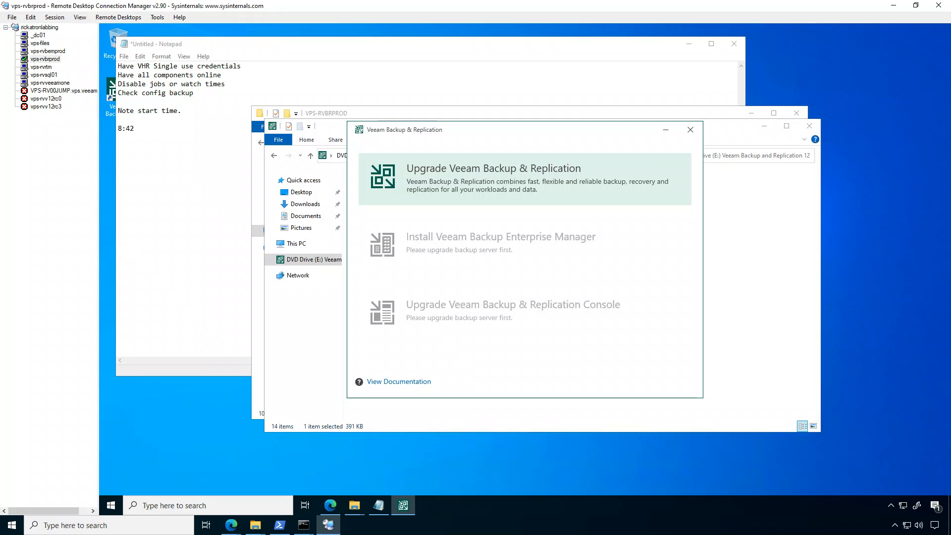
pyautogui.moveTo(575, 383)
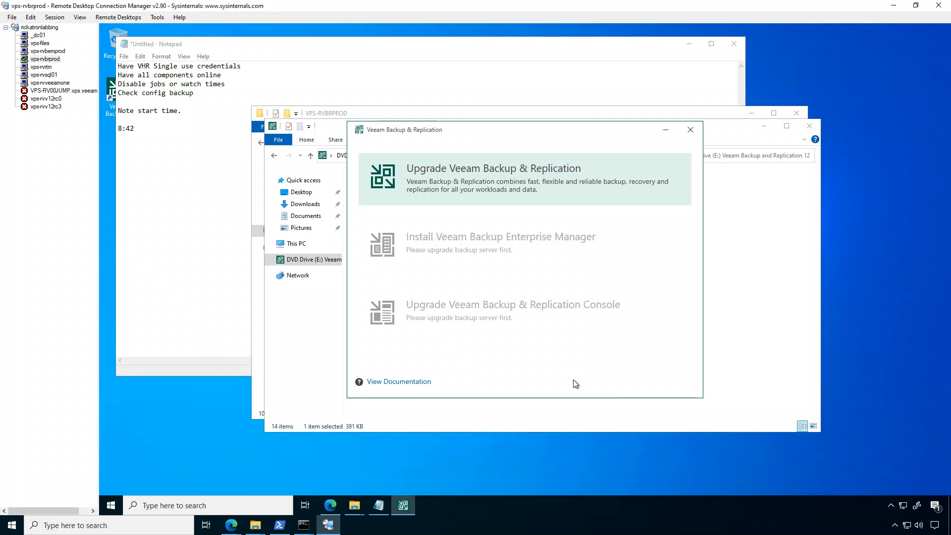
# Step: Start the server upgrade, accept the license terms, and continue past components moving to 12.0.0.1420
pyautogui.click(492, 176)
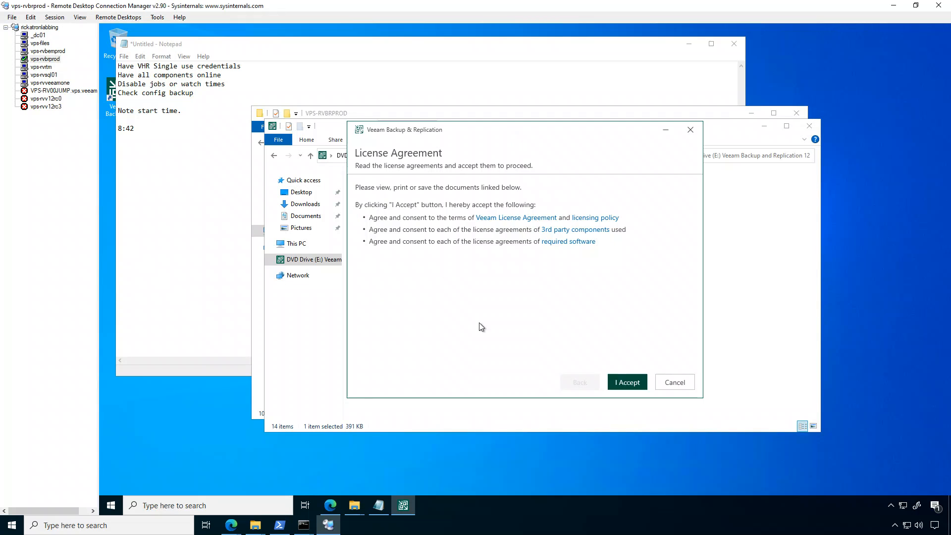
pyautogui.click(626, 382)
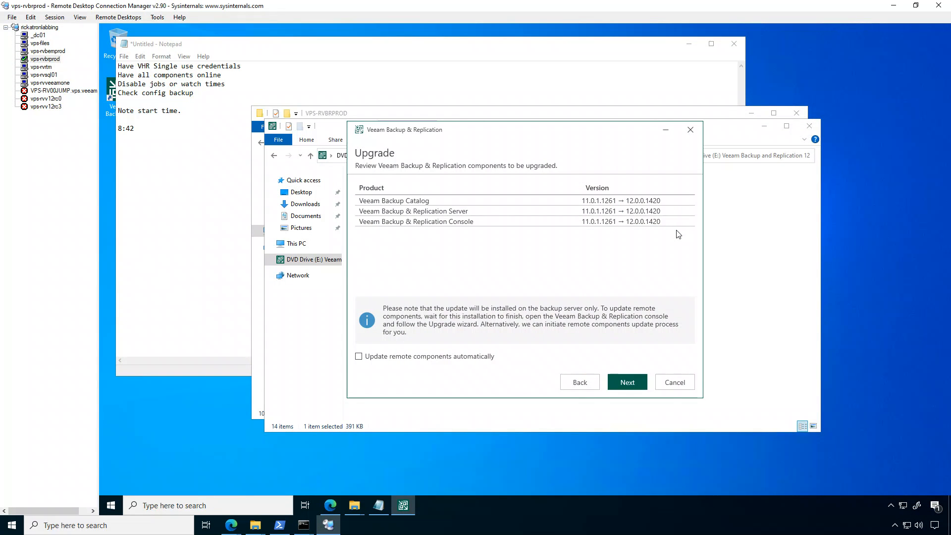
pyautogui.moveTo(659, 249)
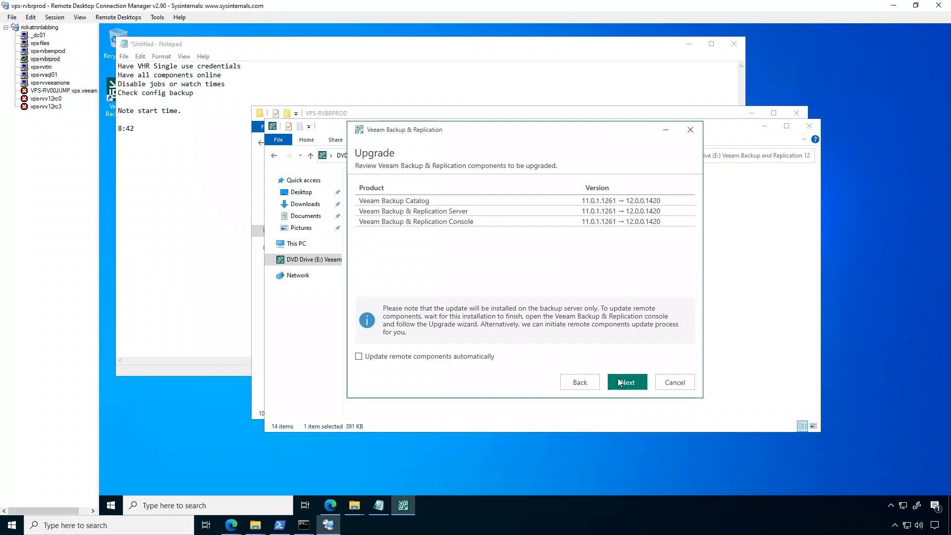
pyautogui.click(625, 382)
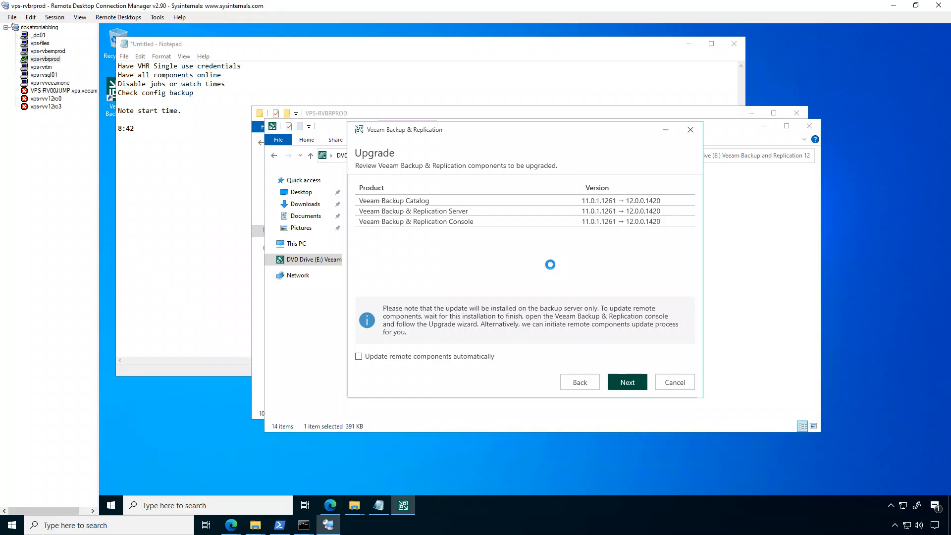
# Step: Keep the existing license file with Update license automatically checked and continue to Service Account
pyautogui.click(626, 382)
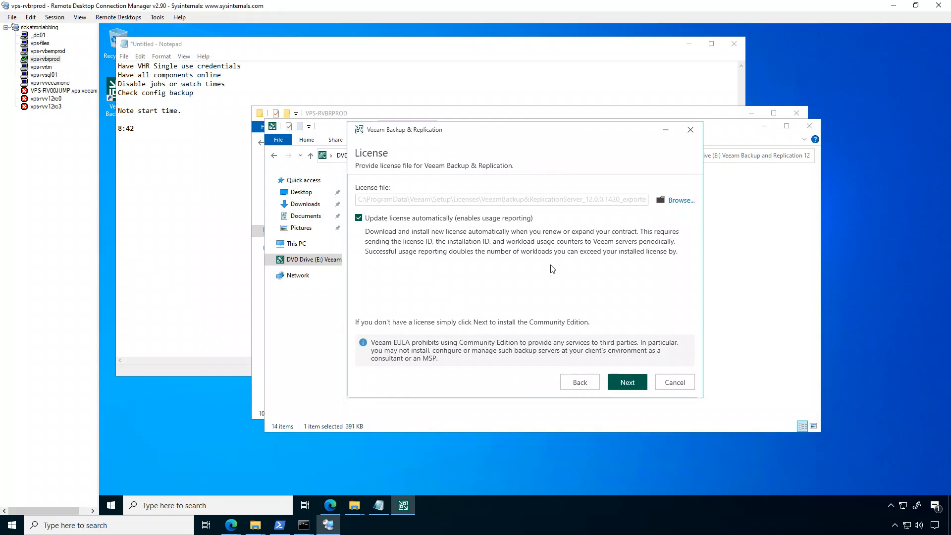
pyautogui.moveTo(498, 253)
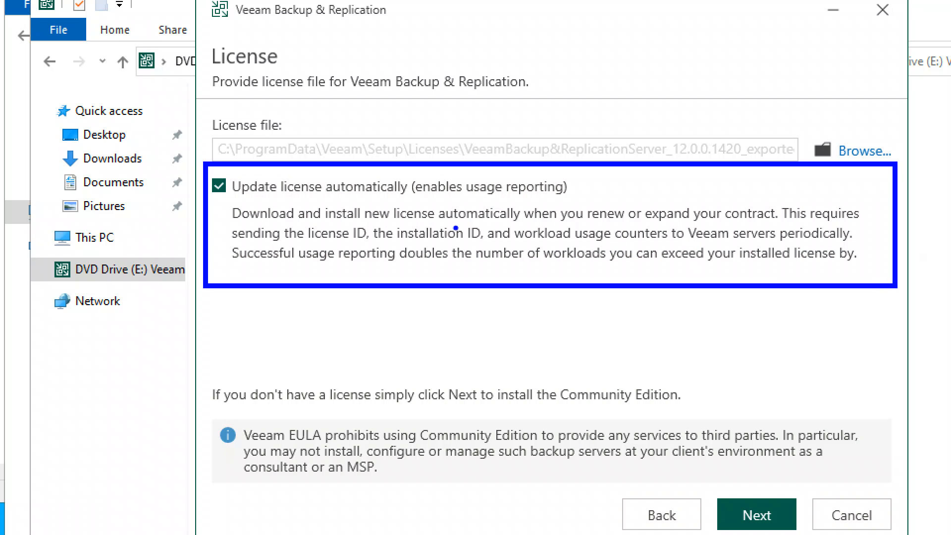
pyautogui.moveTo(242, 238)
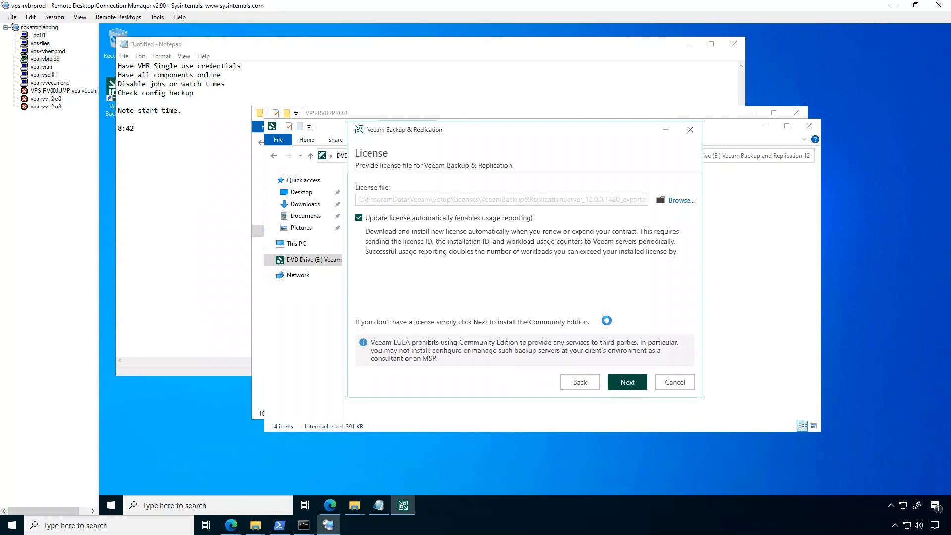
pyautogui.click(626, 381)
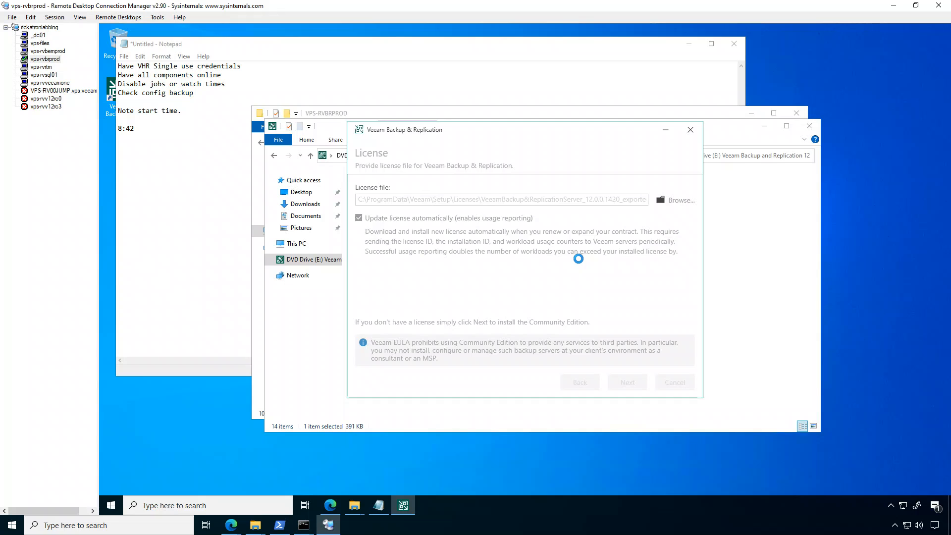
pyautogui.click(625, 383)
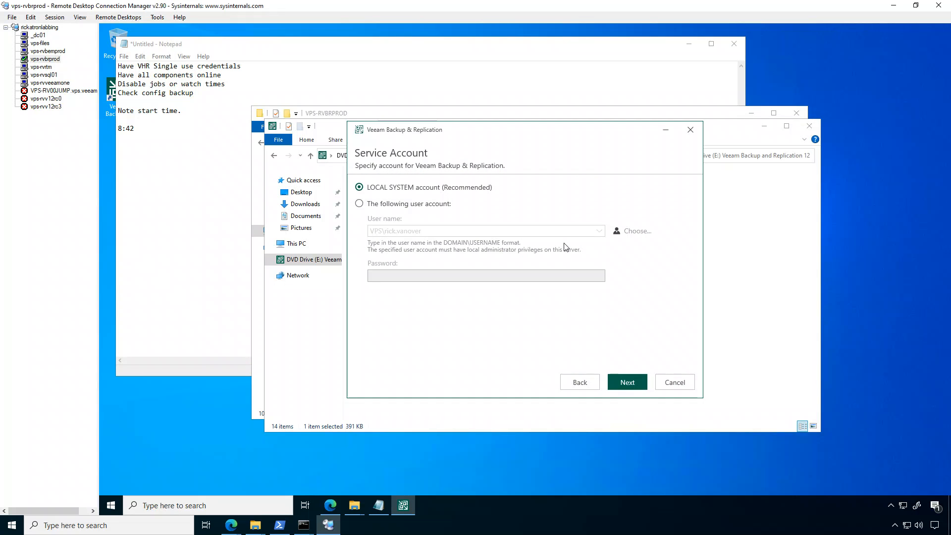
# Step: Keep LOCAL SYSTEM and the existing VeeamBackup database on VEEAMSQL2016, confirming the database upgrade
pyautogui.click(626, 382)
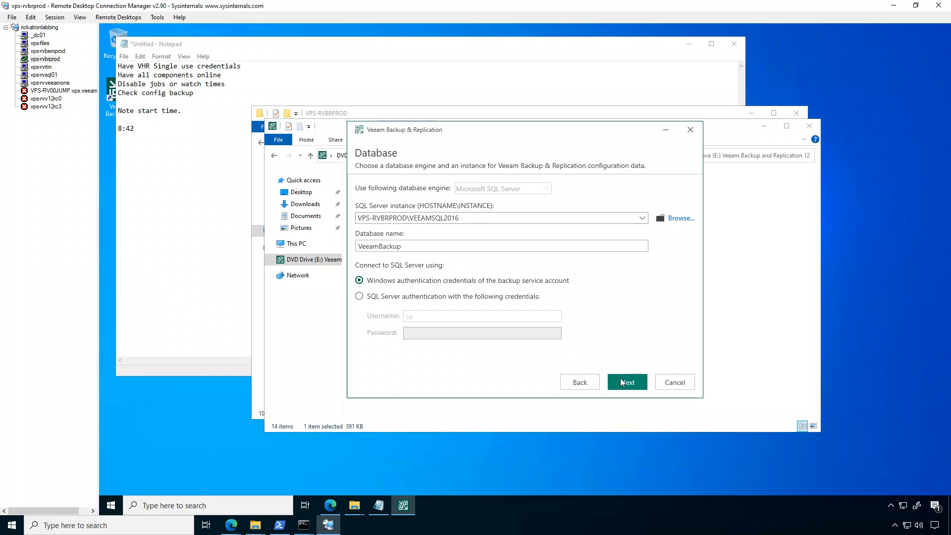
pyautogui.click(626, 382)
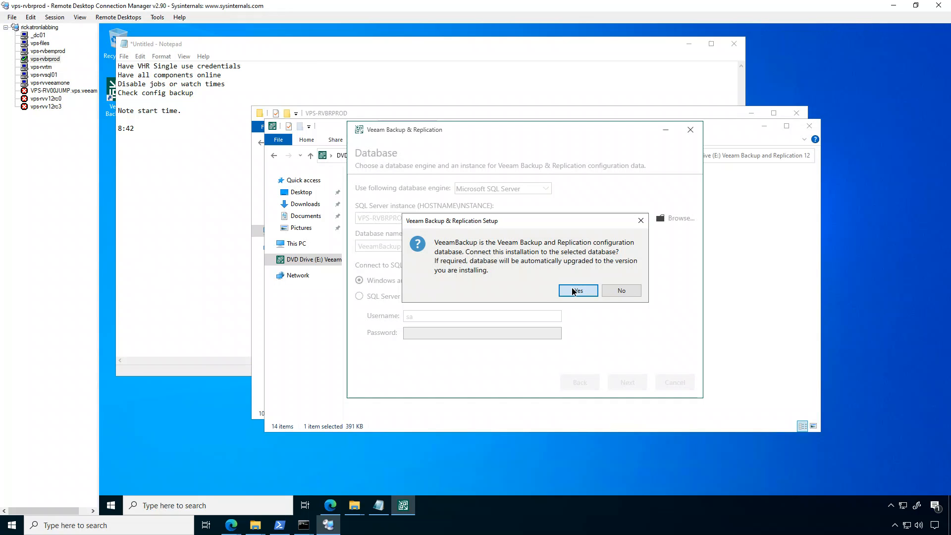
pyautogui.click(576, 291)
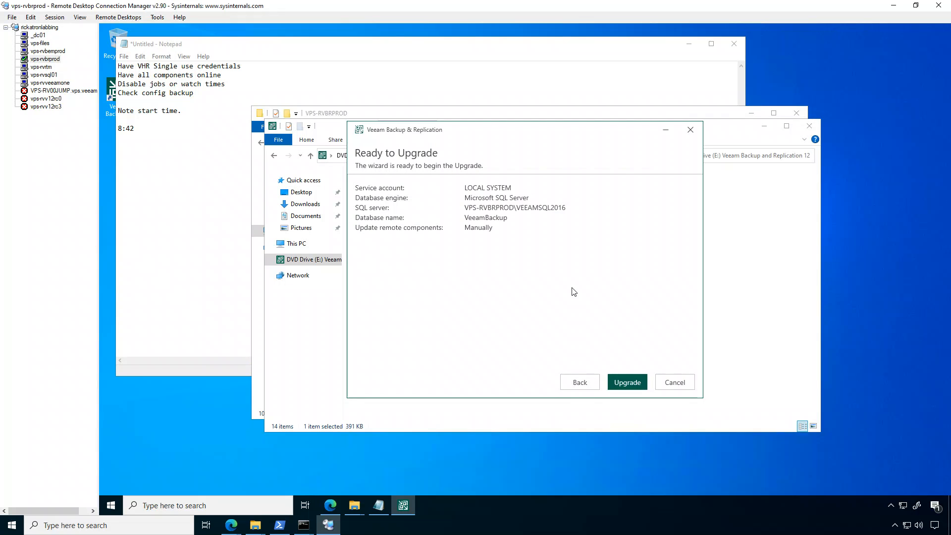
# Step: Begin the Veeam Backup & Replication 12 upgrade and let it run to step 6 of 6
pyautogui.click(626, 382)
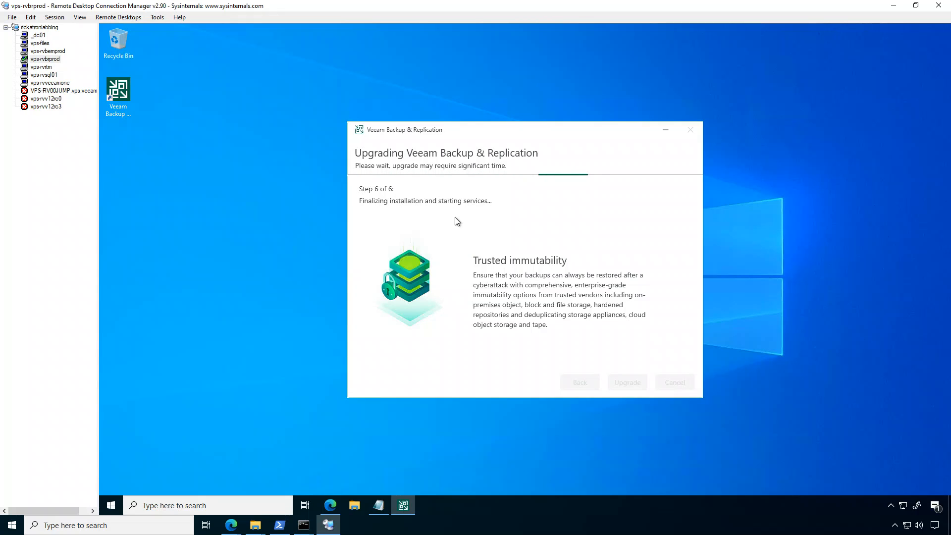
pyautogui.moveTo(327, 487)
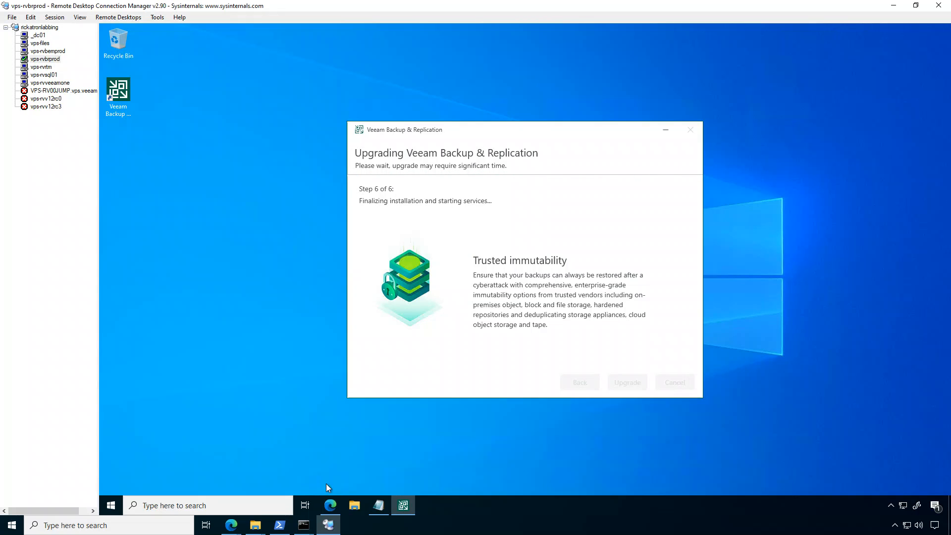
# Step: Check the 8:56 PM time in Edge against the 8:42 start in the notes, then return to the upgrade
pyautogui.click(330, 505)
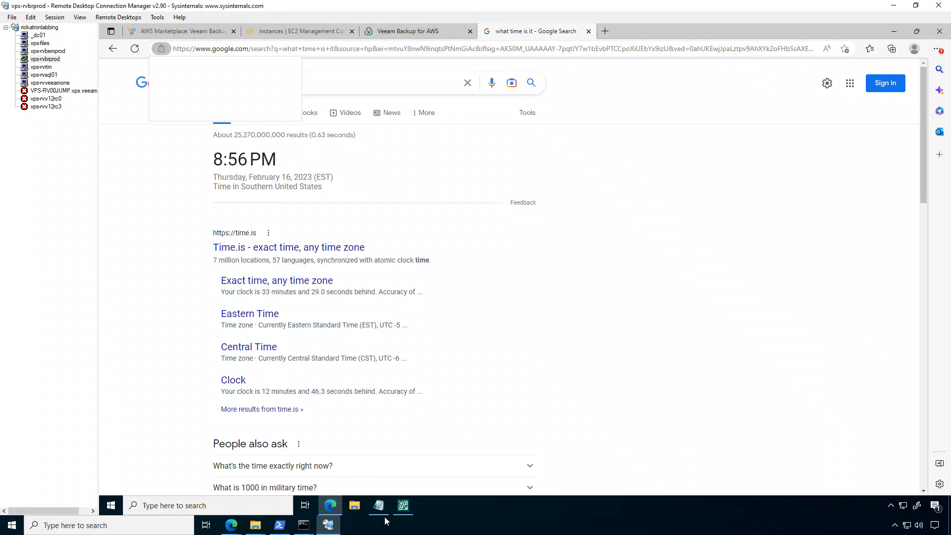
pyautogui.click(377, 505)
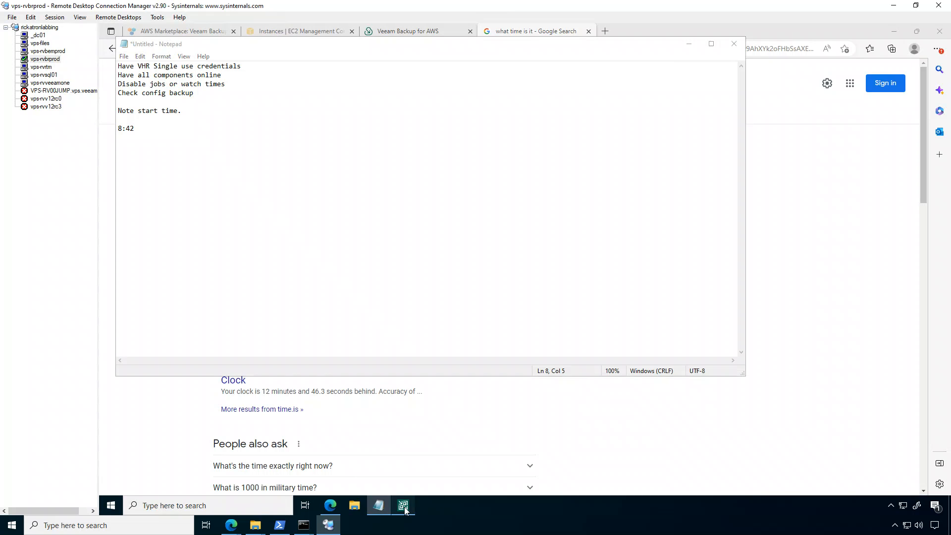
pyautogui.click(402, 505)
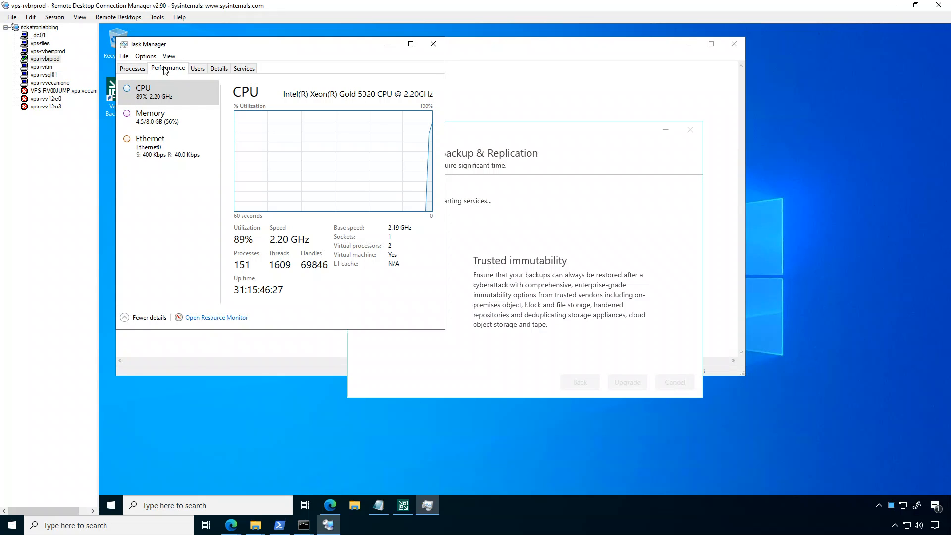
pyautogui.moveTo(325, 166)
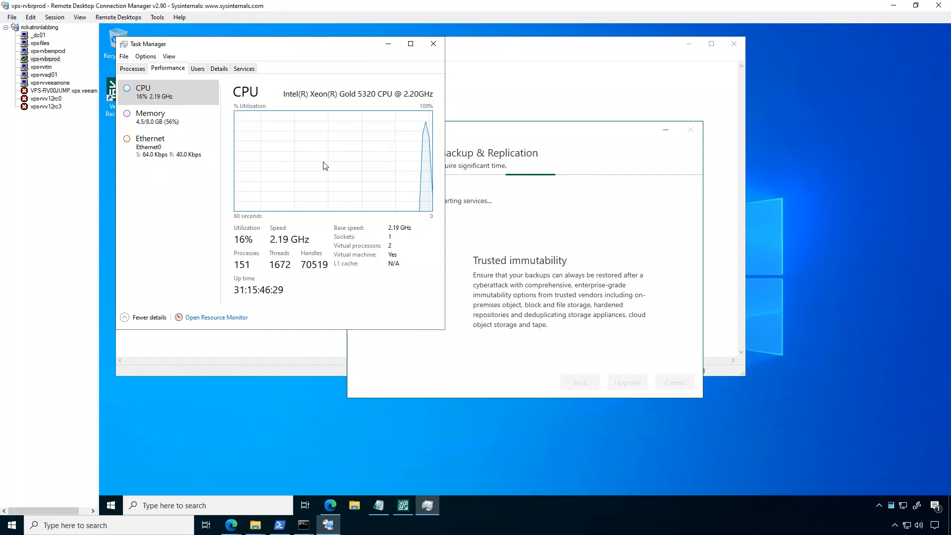
# Step: Show the Task Manager CPU graph per logical processor while the upgrade runs
pyautogui.rightClick(324, 165)
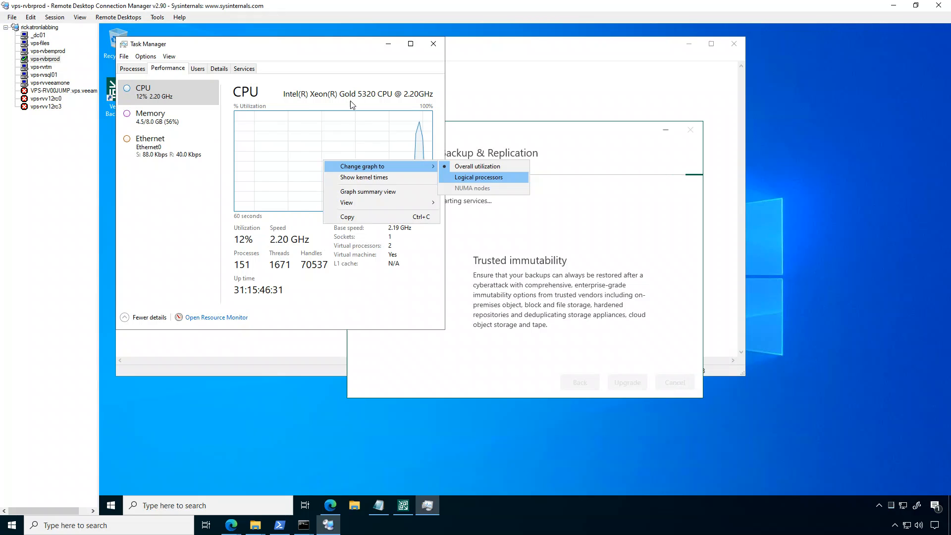
pyautogui.click(478, 177)
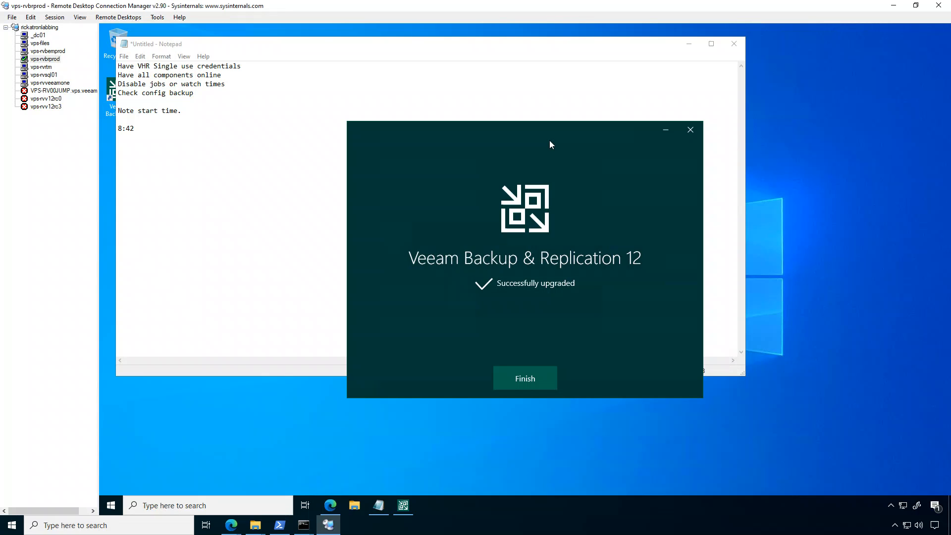
# Step: Finish the 'Successfully upgraded' Veeam Backup & Replication 12 setup
pyautogui.click(524, 377)
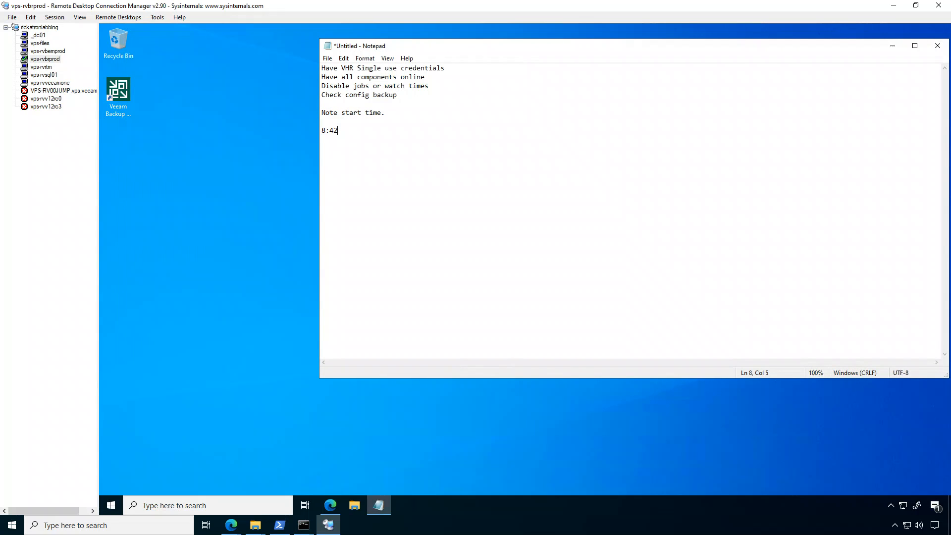
# Step: Launch the version 12 console and connect to localhost with Windows session authentication
pyautogui.click(118, 91)
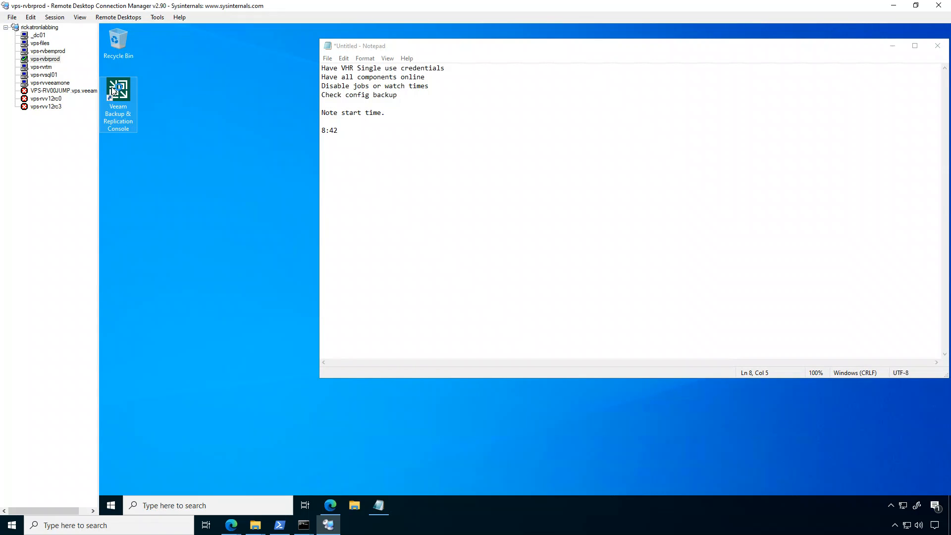
pyautogui.doubleClick(118, 91)
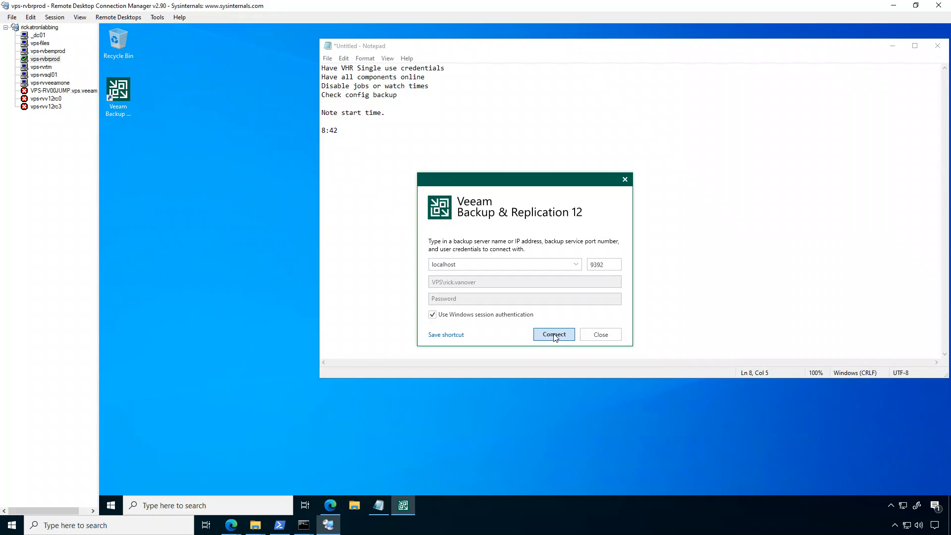
pyautogui.click(553, 334)
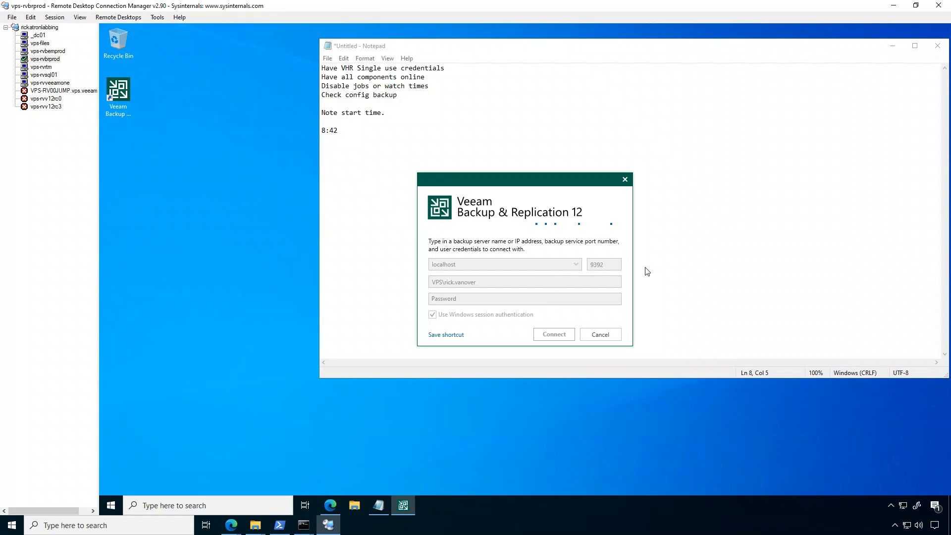
pyautogui.moveTo(582, 220)
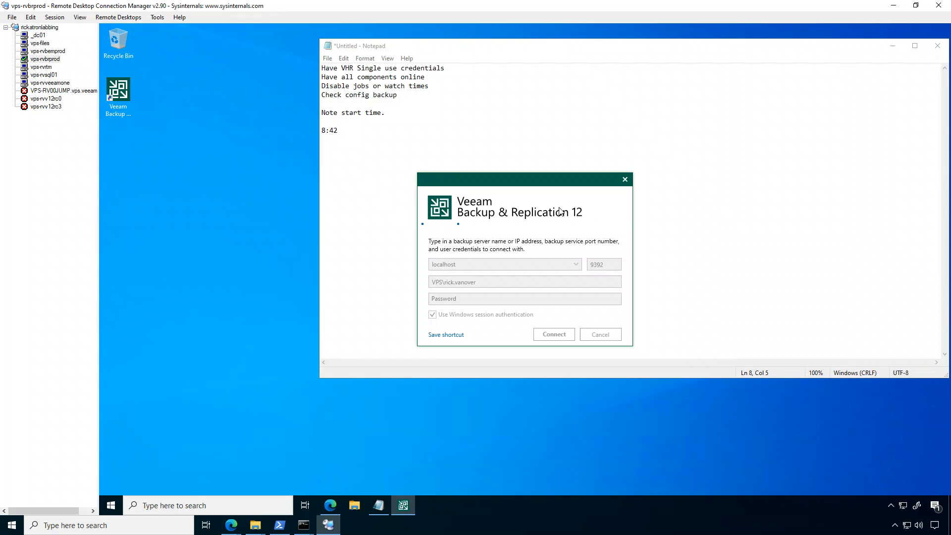
pyautogui.click(552, 333)
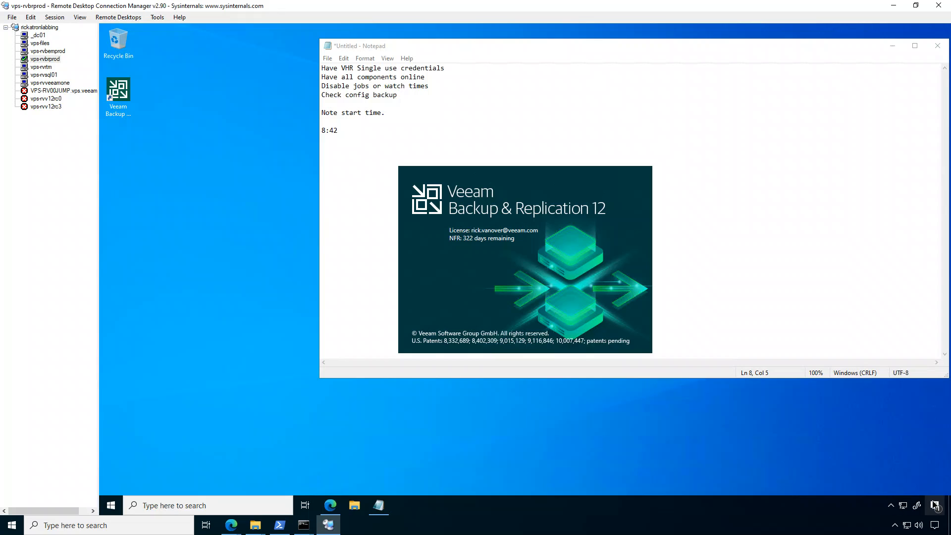
pyautogui.click(933, 505)
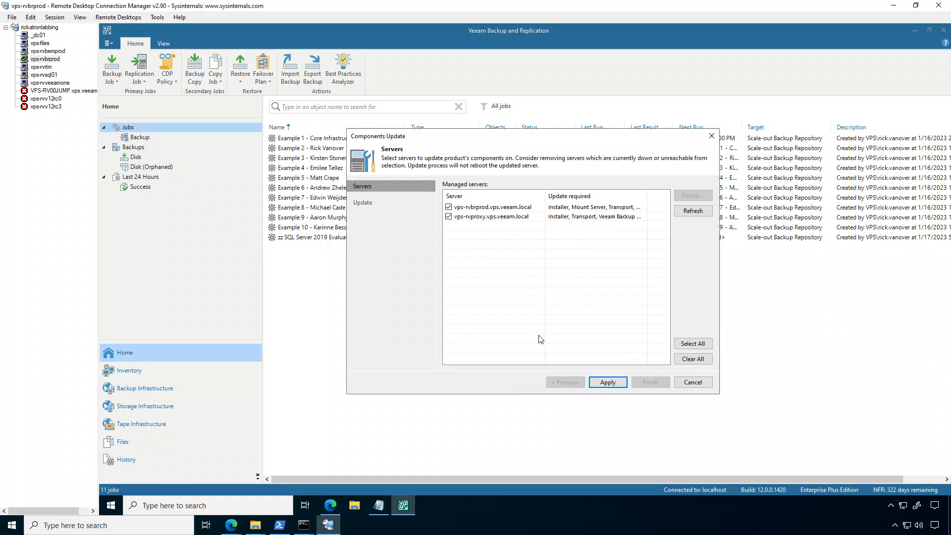
pyautogui.moveTo(552, 217)
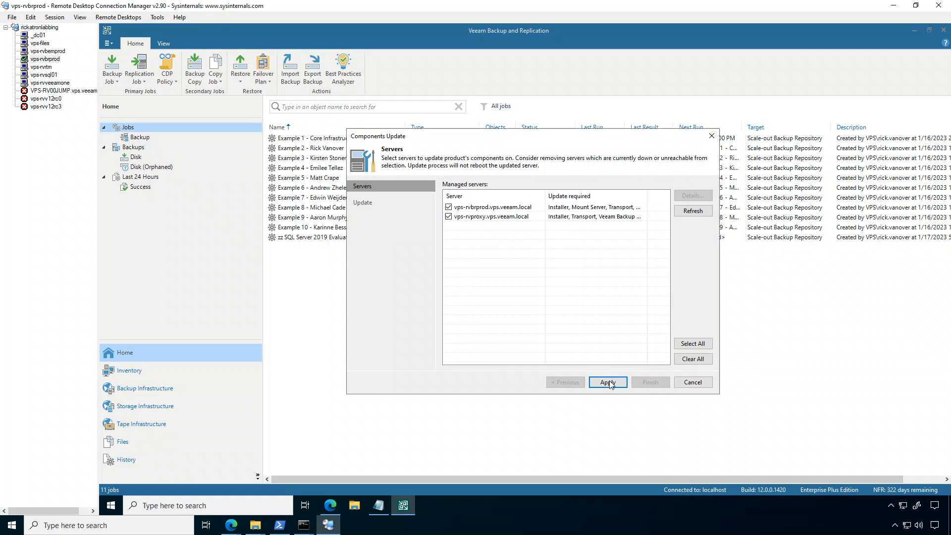
# Step: Apply the component update on both managed servers and finish once all components are upgraded
pyautogui.click(607, 382)
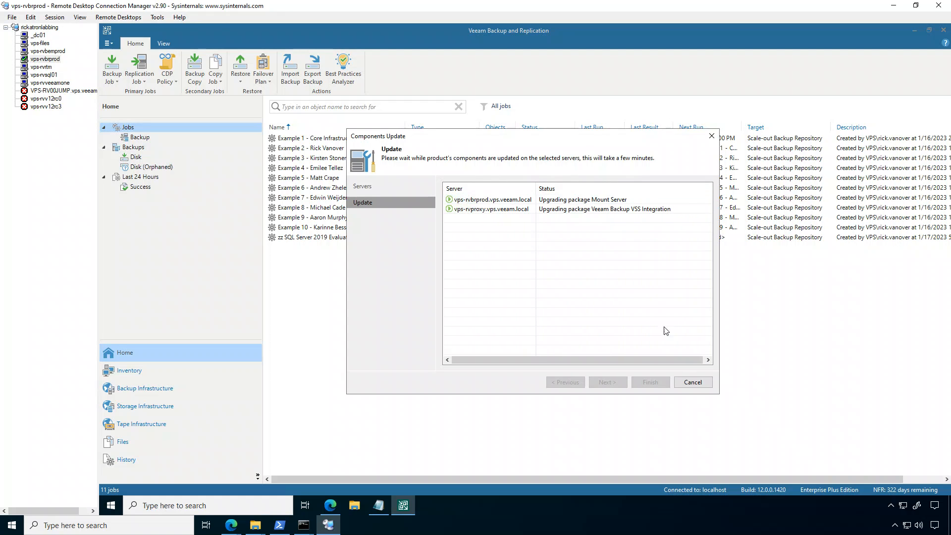
pyautogui.moveTo(659, 305)
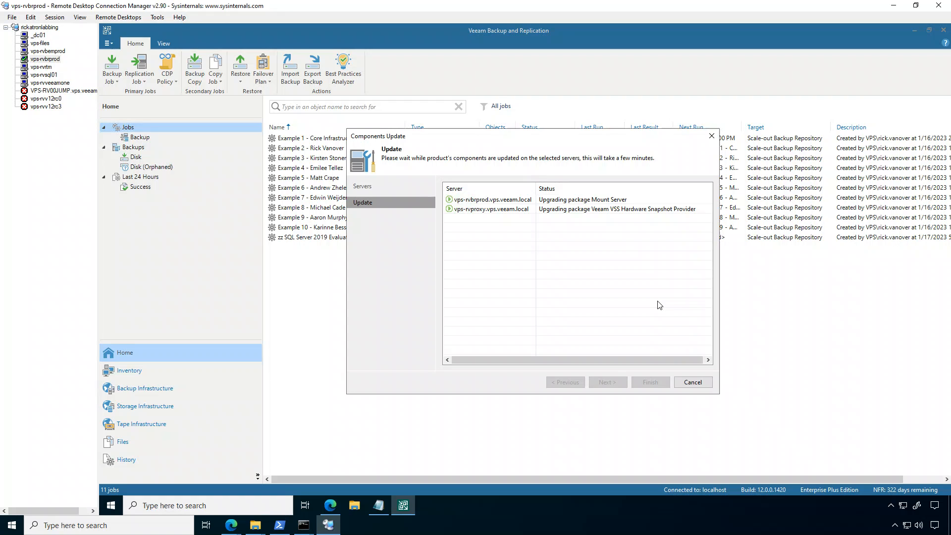
pyautogui.click(492, 199)
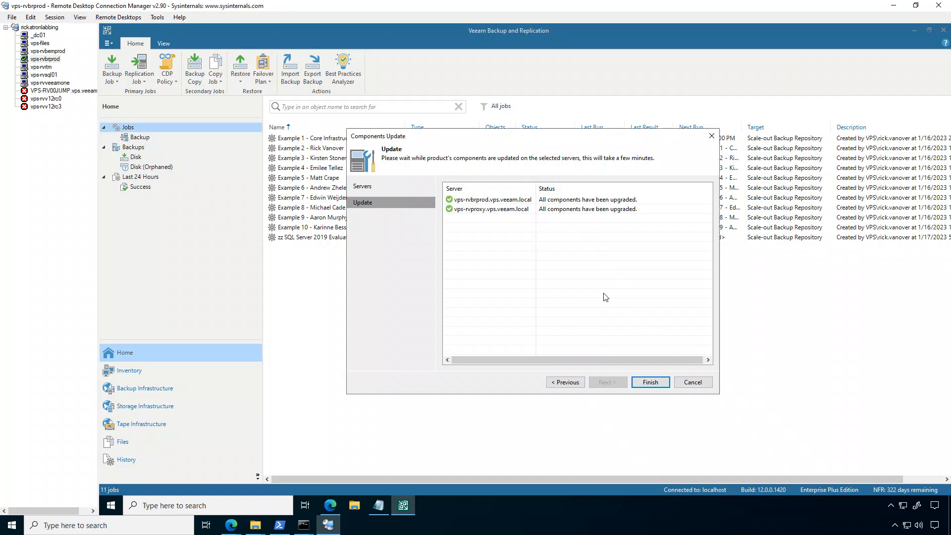
pyautogui.click(649, 383)
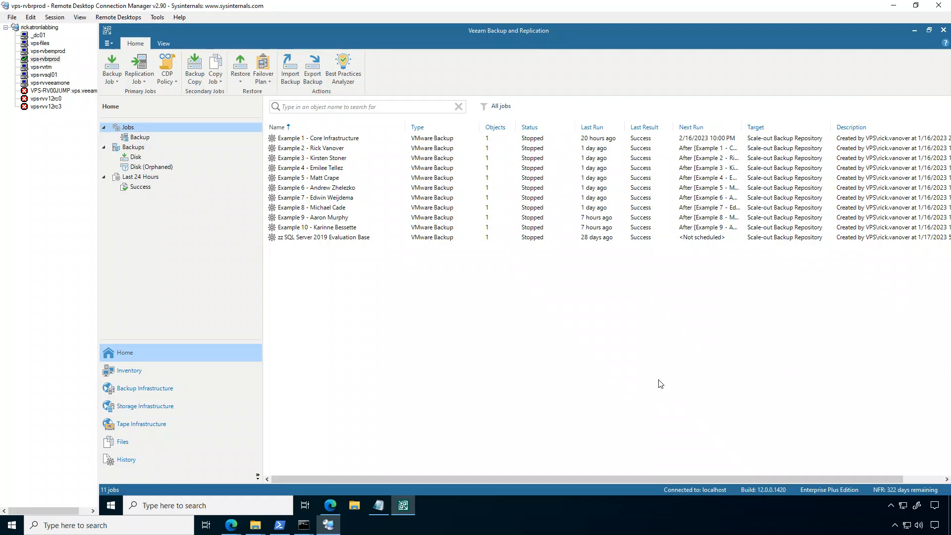
pyautogui.moveTo(411, 269)
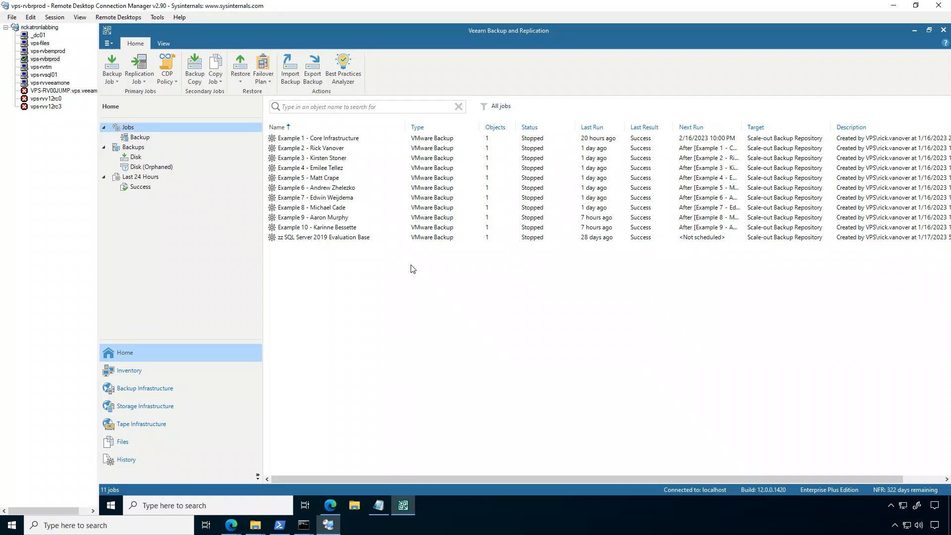
pyautogui.moveTo(328, 230)
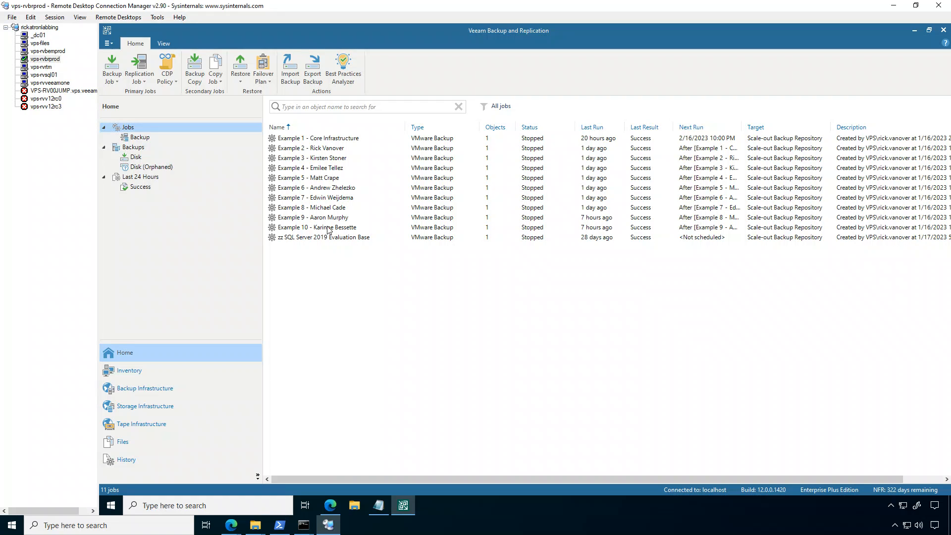
# Step: Start the Example 10 - Karinne Bessette backup job from its context menu
pyautogui.rightClick(318, 226)
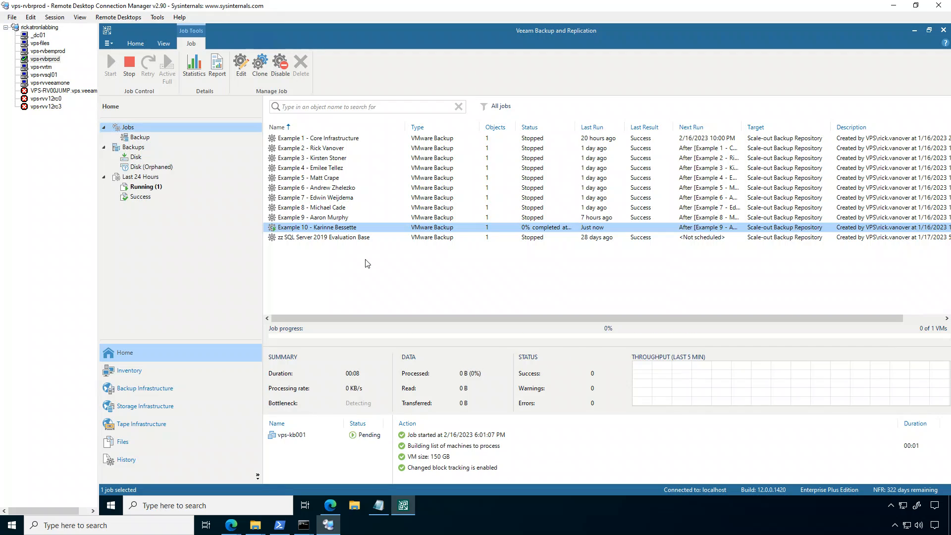
pyautogui.moveTo(444, 285)
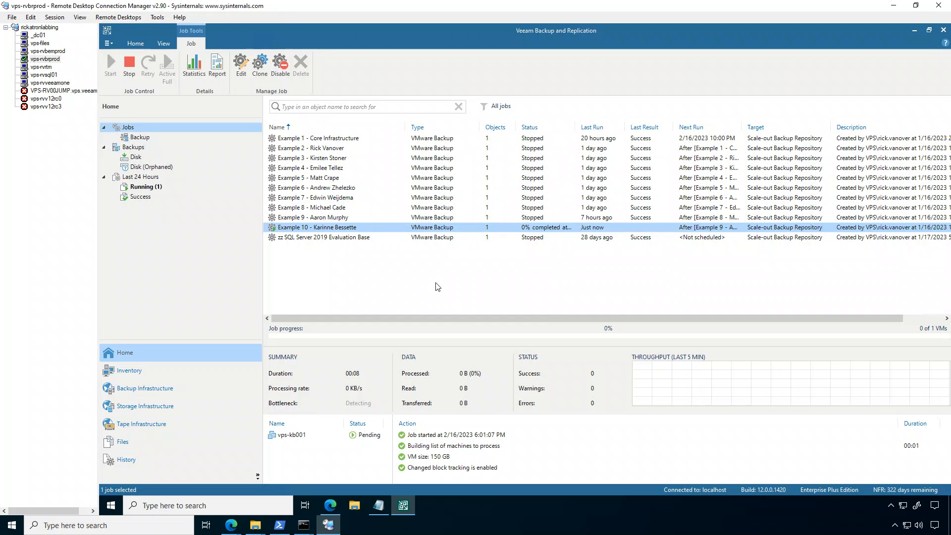
pyautogui.moveTo(346, 511)
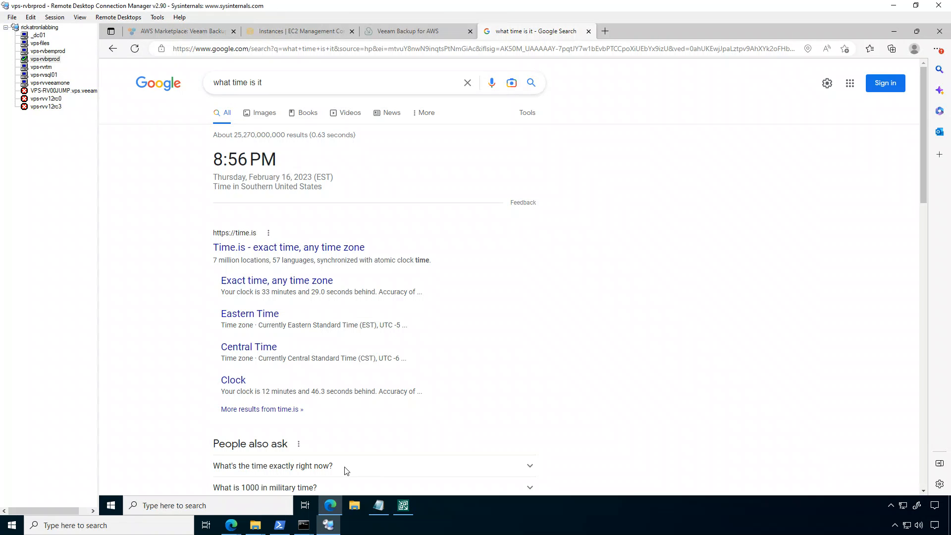
pyautogui.moveTo(133, 49)
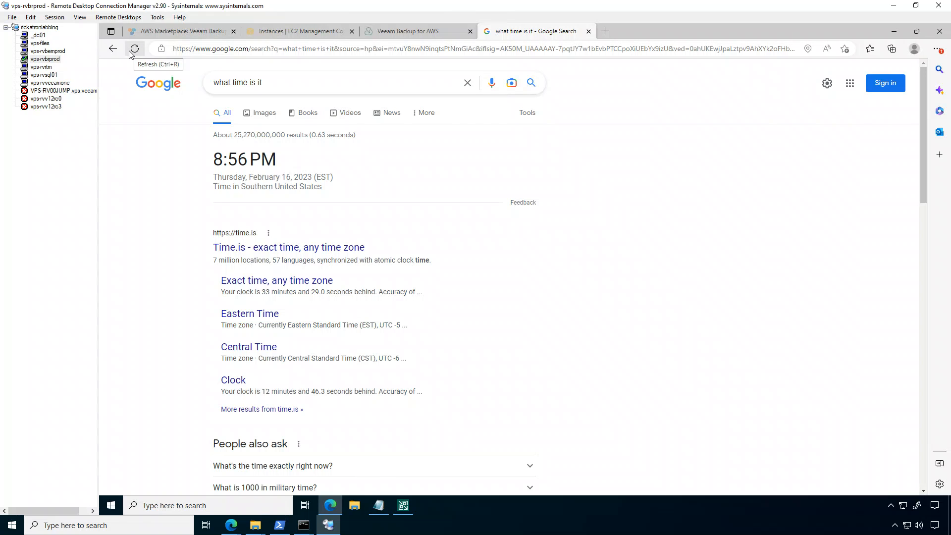
# Step: Refresh the time to 9:01 PM and record 8:42 / 9:01 in the notes, returning to Veeam
pyautogui.click(133, 48)
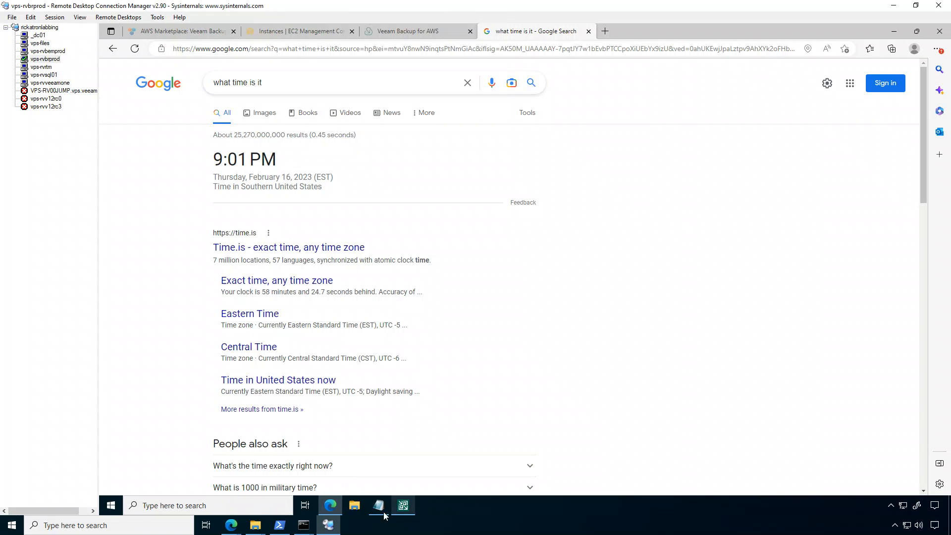
pyautogui.click(378, 505)
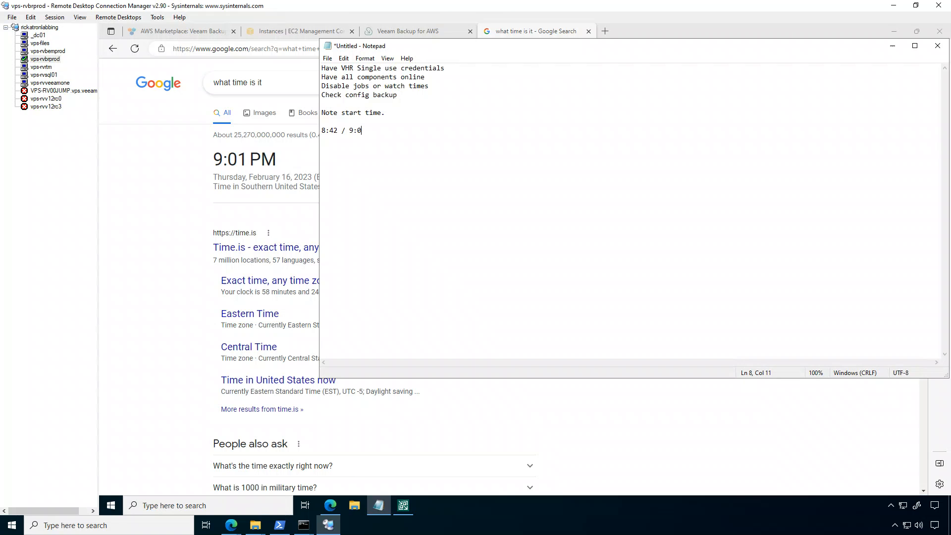
pyautogui.write('1')
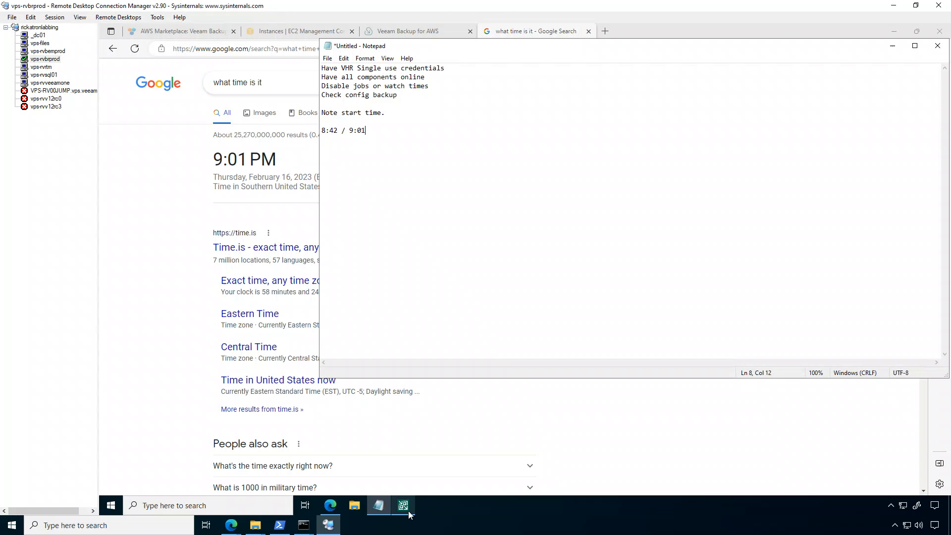
pyautogui.click(403, 505)
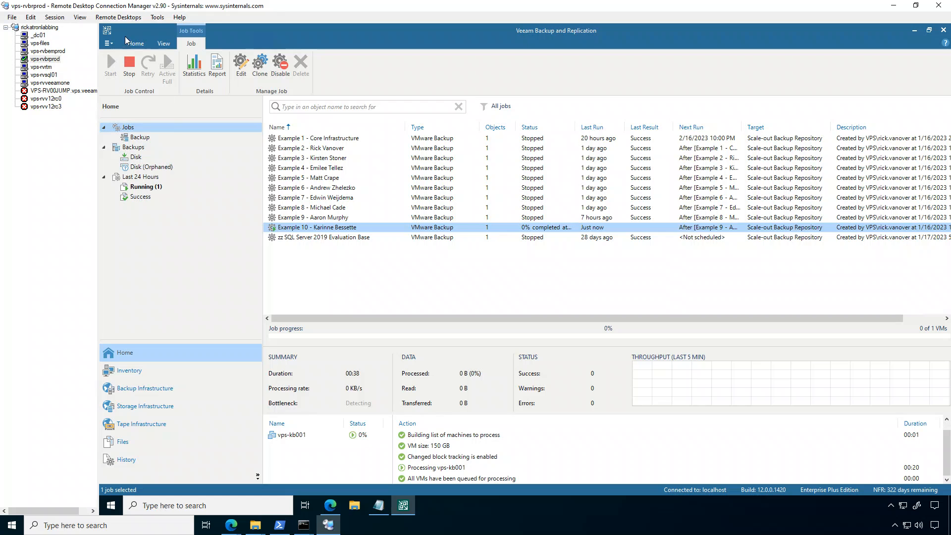
pyautogui.click(135, 43)
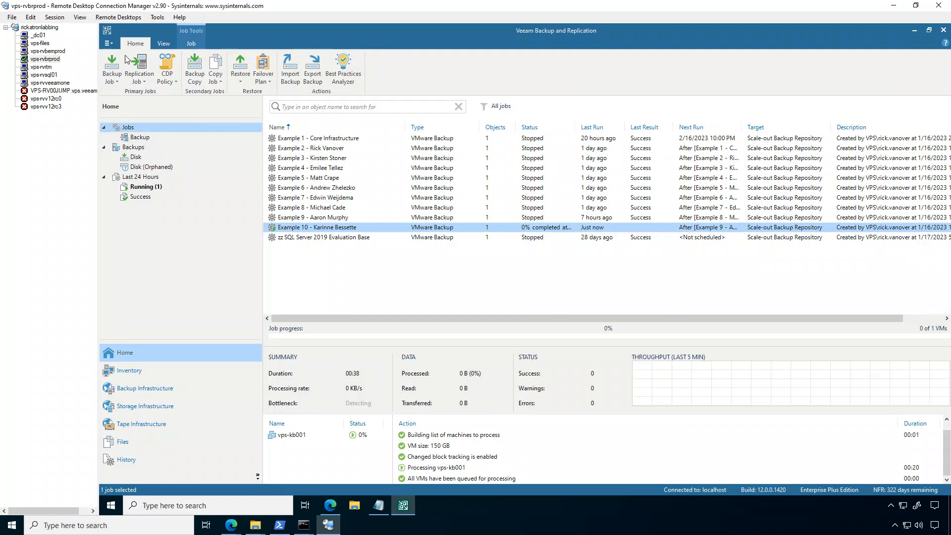
pyautogui.click(109, 42)
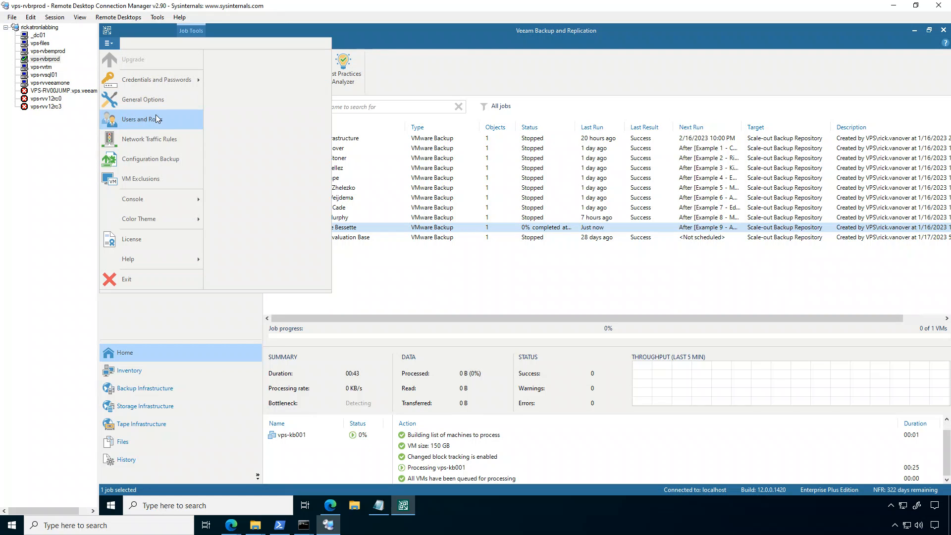
pyautogui.click(139, 119)
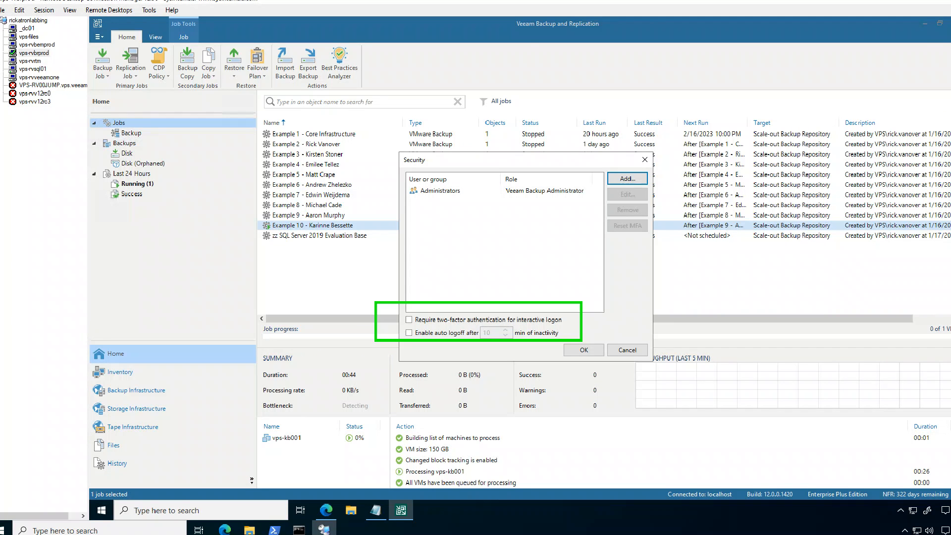
pyautogui.click(626, 349)
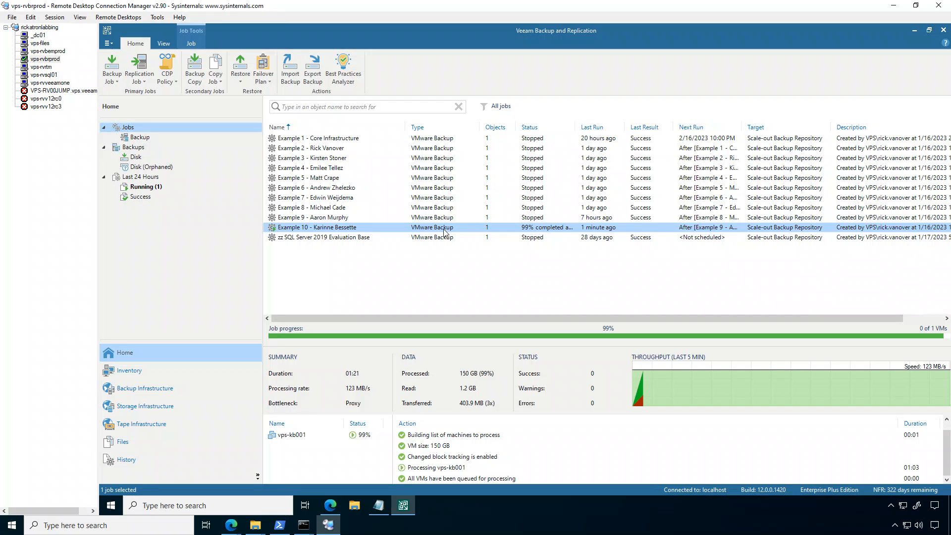
pyautogui.moveTo(464, 298)
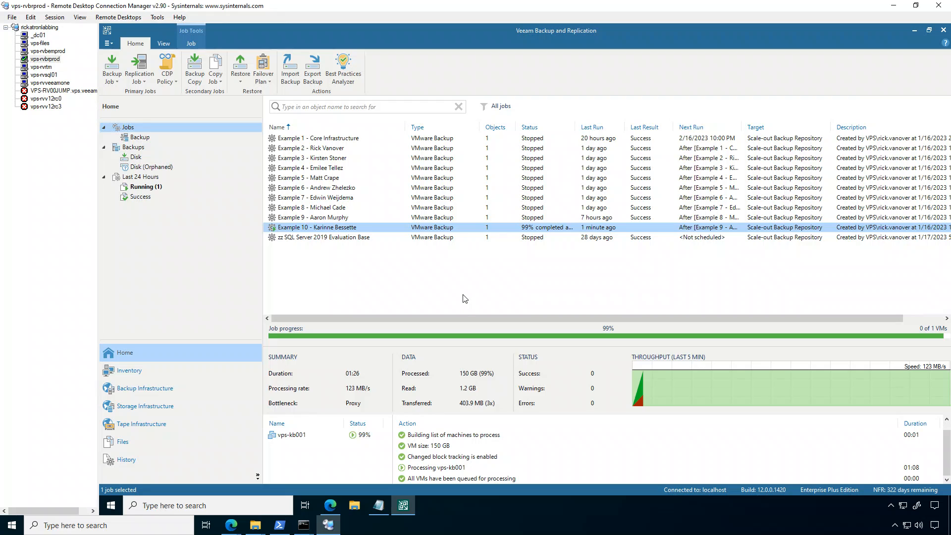
pyautogui.moveTo(452, 286)
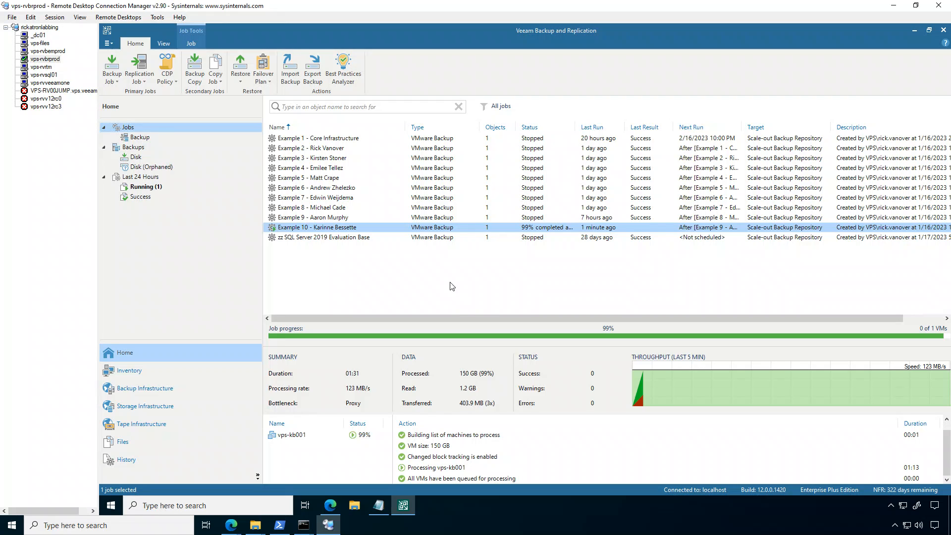
pyautogui.moveTo(271, 514)
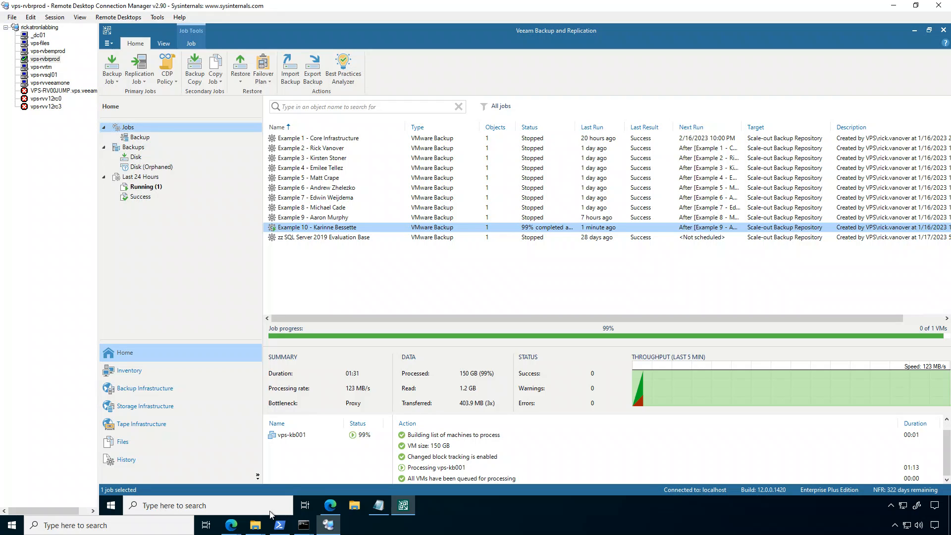